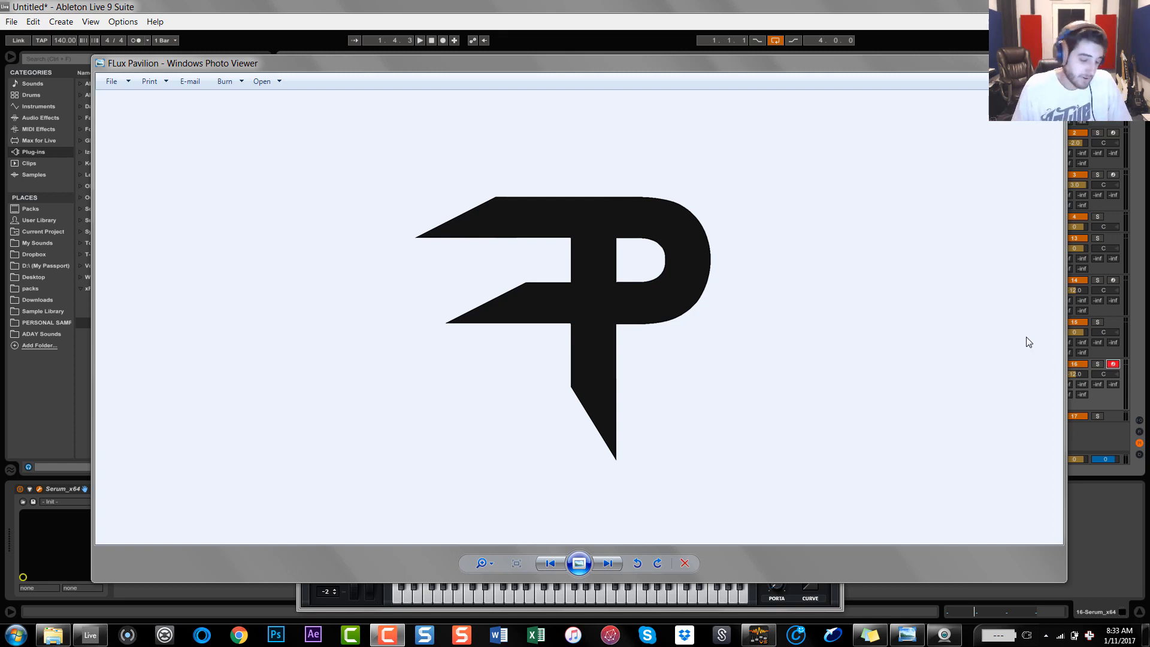
{"action": "mouse_move", "coordinate": [690, 140]}
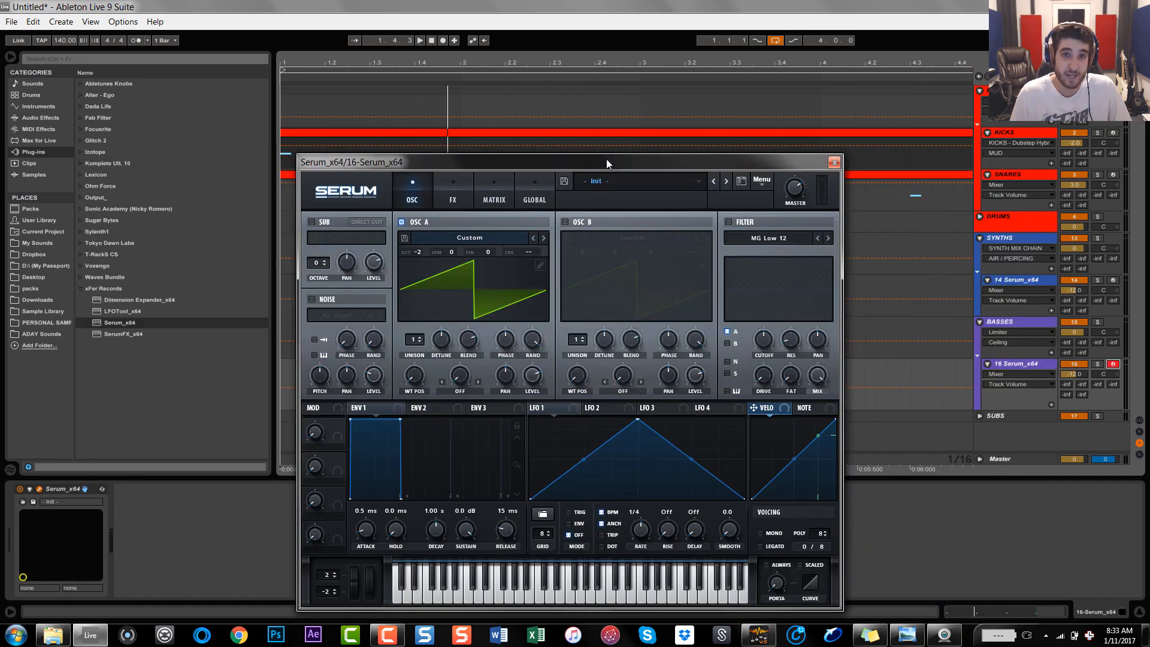
{"action": "mouse_move", "coordinate": [774, 578]}
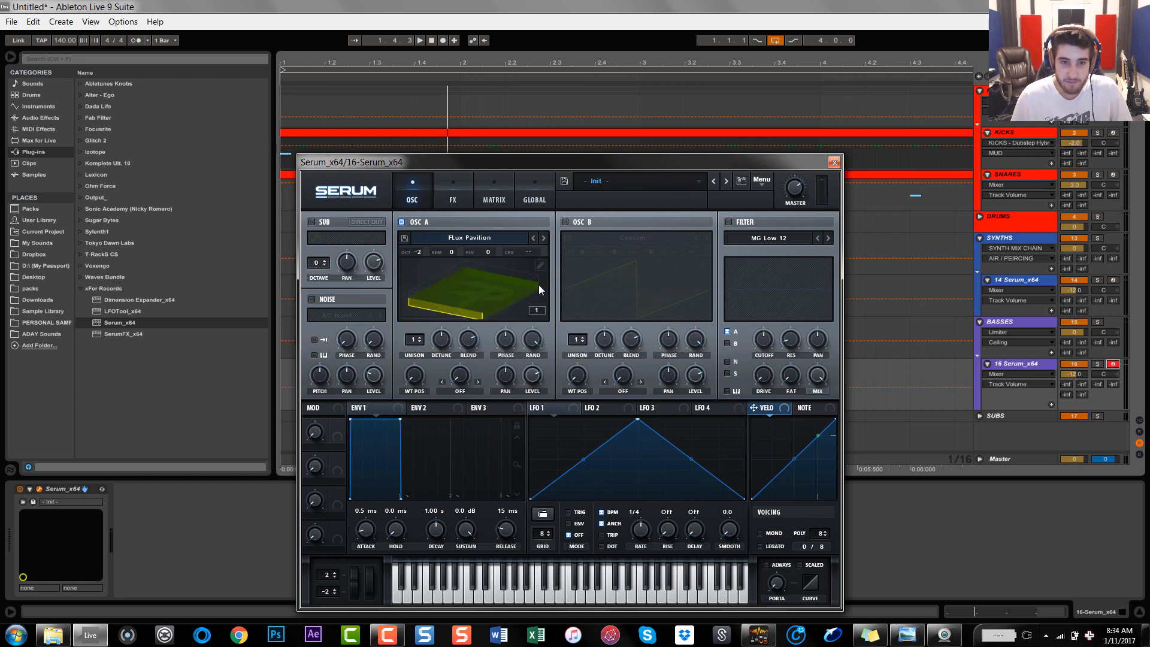
{"action": "mouse_move", "coordinate": [473, 307]}
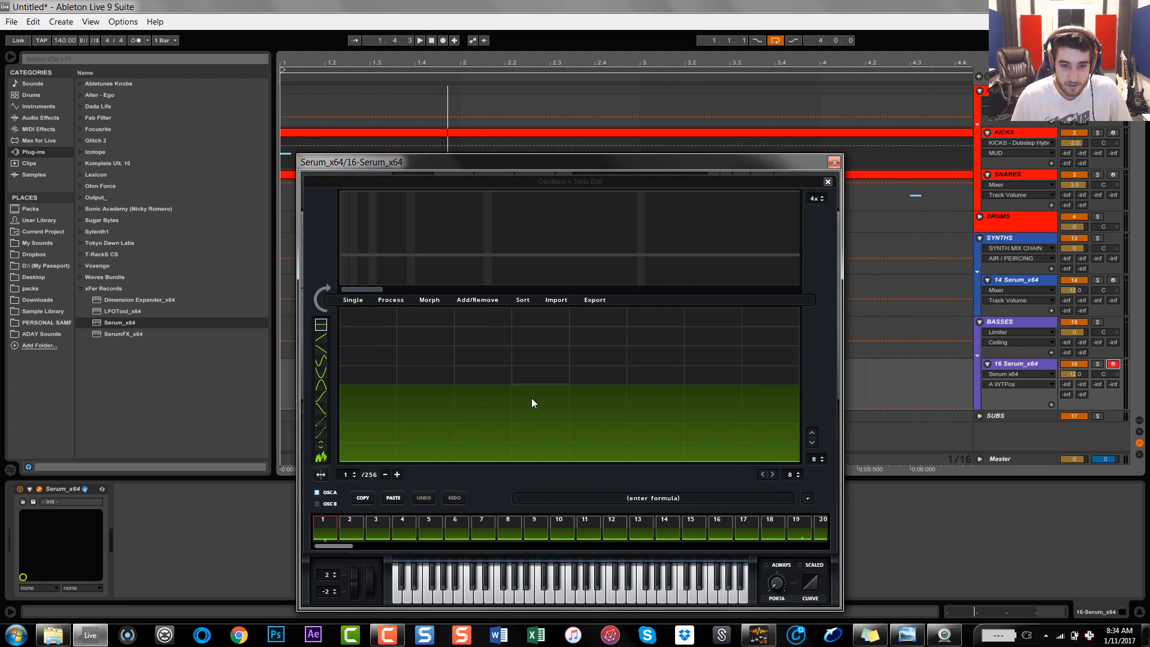
View frame 256 of the Flux Pavilion wavetable, apply a Process option, and leave the editor
{"action": "left_click_drag", "start_coordinate": [338, 545], "coordinate": [359, 544]}
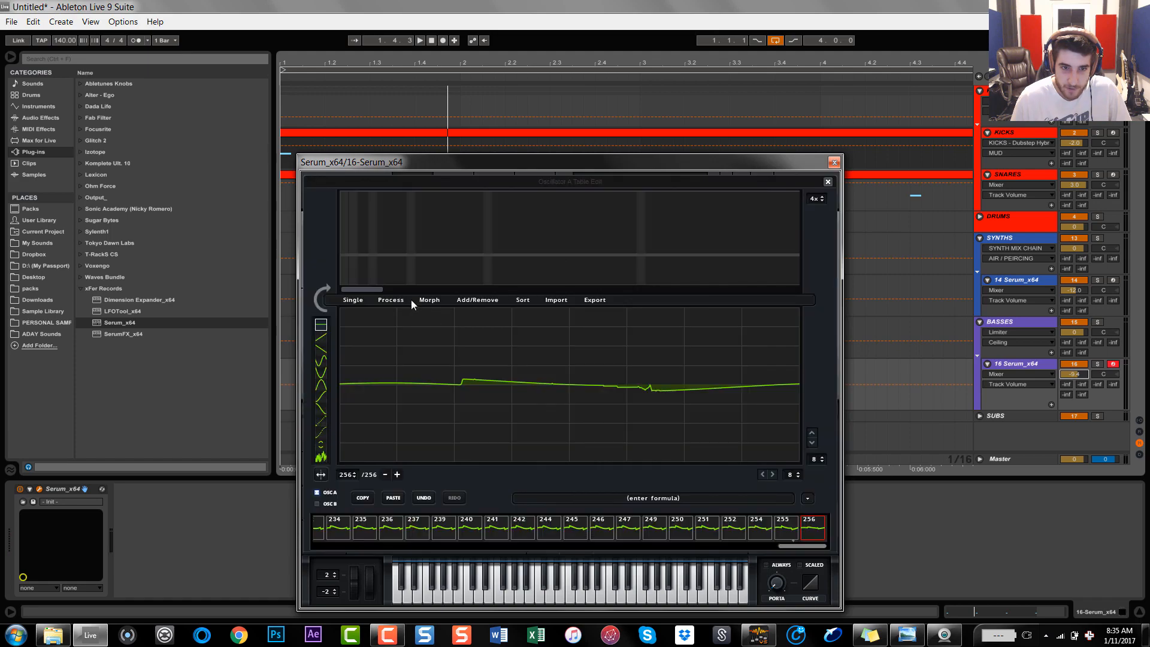
{"action": "left_click", "coordinate": [391, 299]}
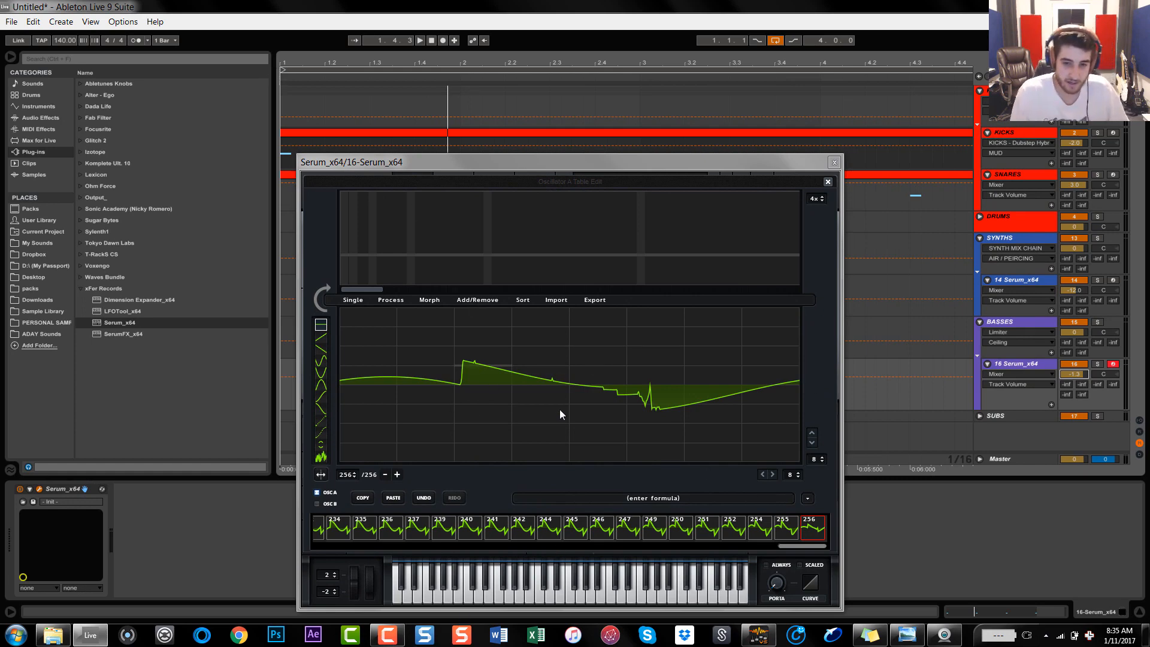
{"action": "mouse_move", "coordinate": [694, 525]}
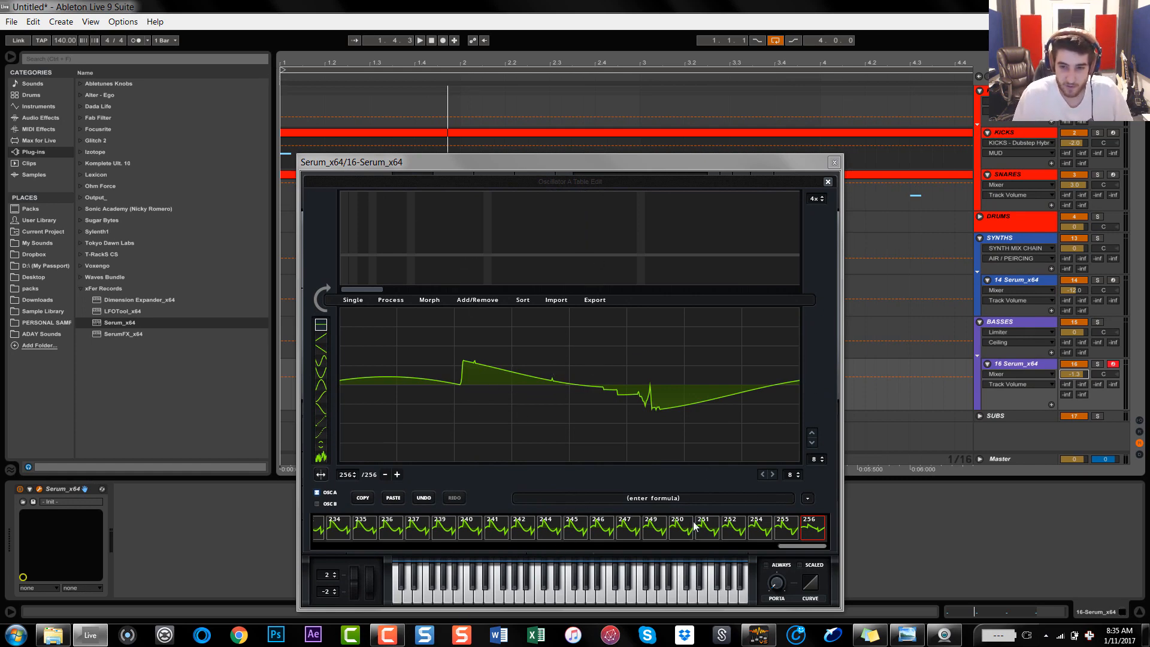
{"action": "mouse_move", "coordinate": [821, 548]}
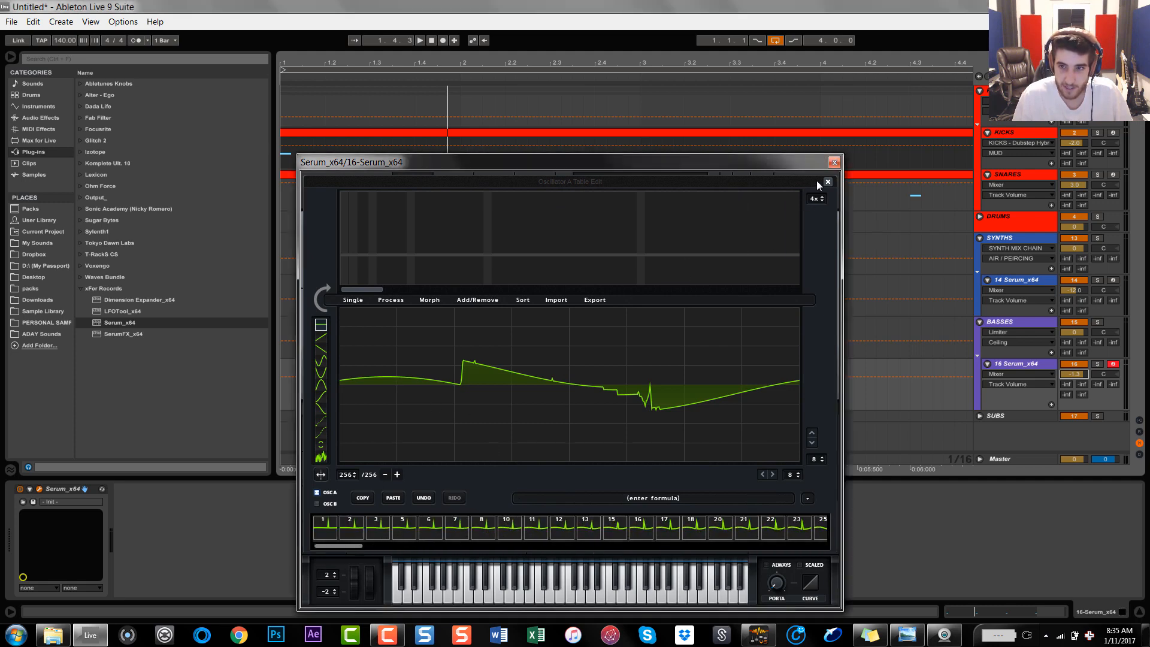
{"action": "left_click", "coordinate": [825, 182]}
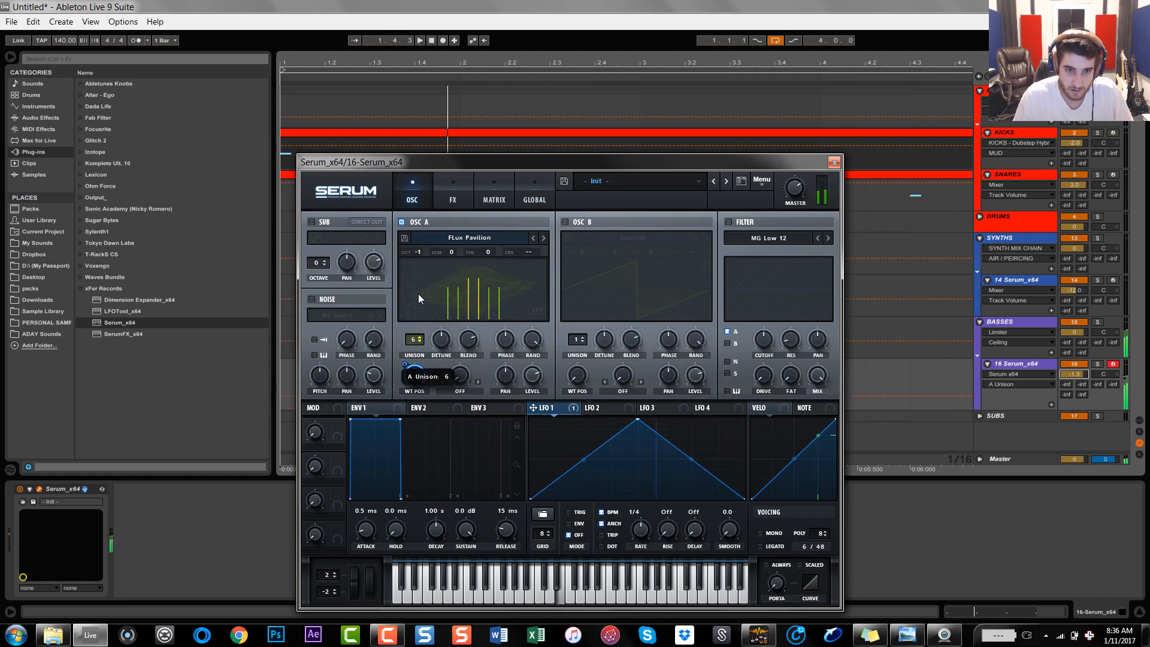
Raise OSC A's unison detune and shape LFO 1 into a ramp at a one-bar rate
{"action": "left_click_drag", "start_coordinate": [441, 376], "coordinate": [440, 368]}
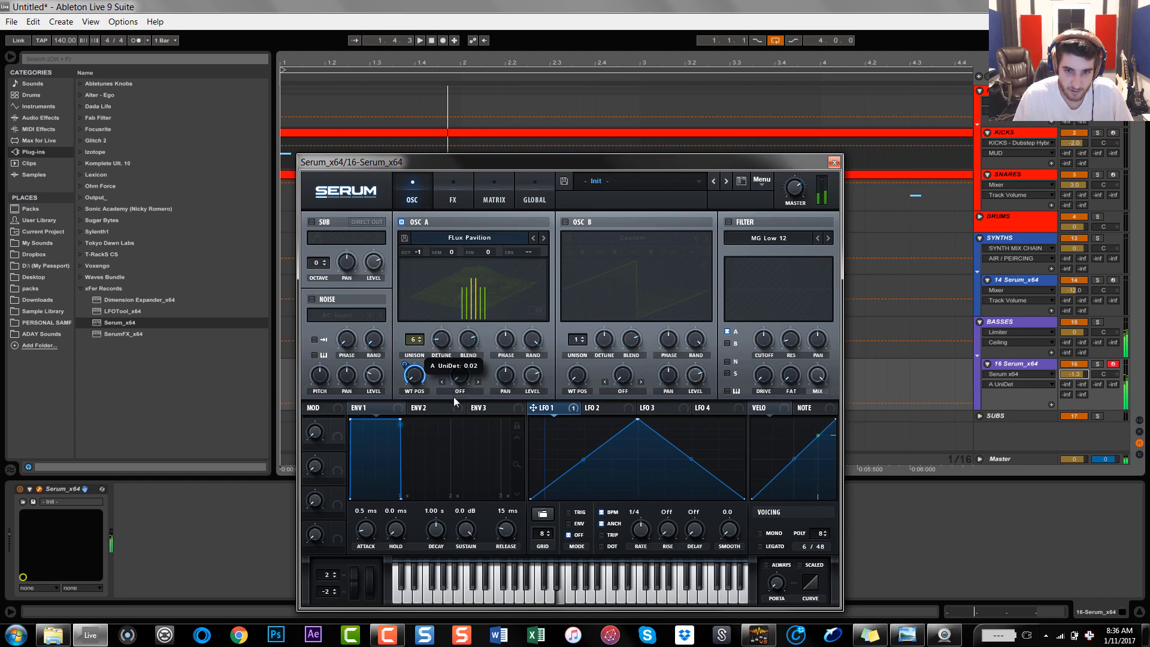
{"action": "left_click_drag", "start_coordinate": [638, 434], "coordinate": [639, 473]}
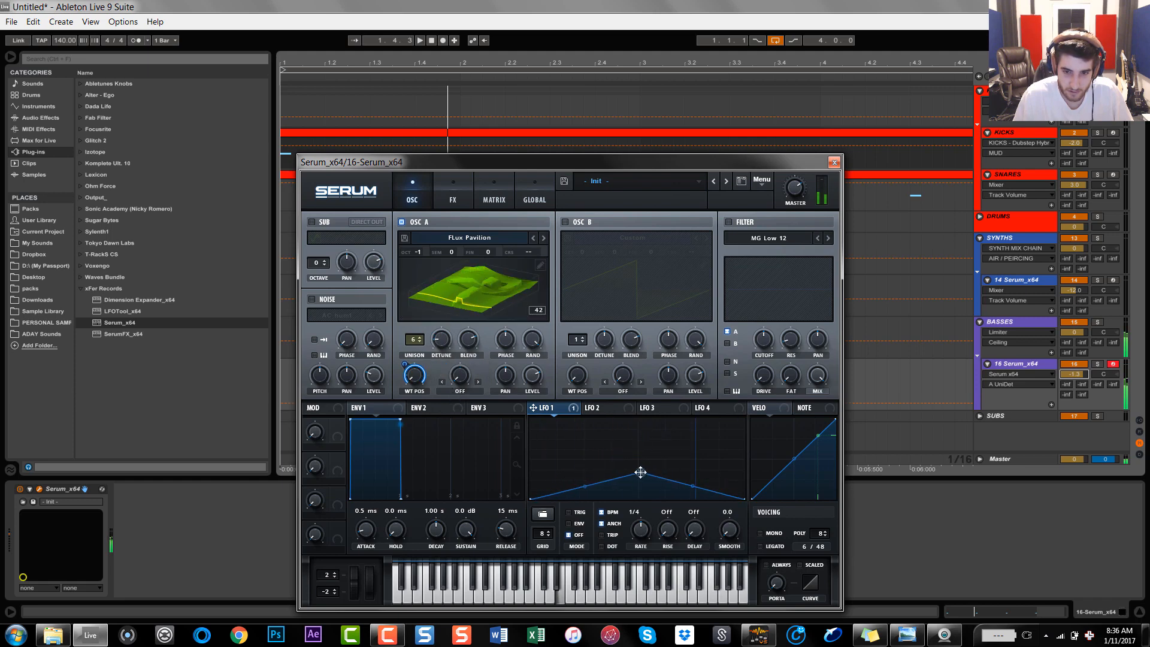
{"action": "left_click_drag", "start_coordinate": [414, 337], "coordinate": [413, 323]}
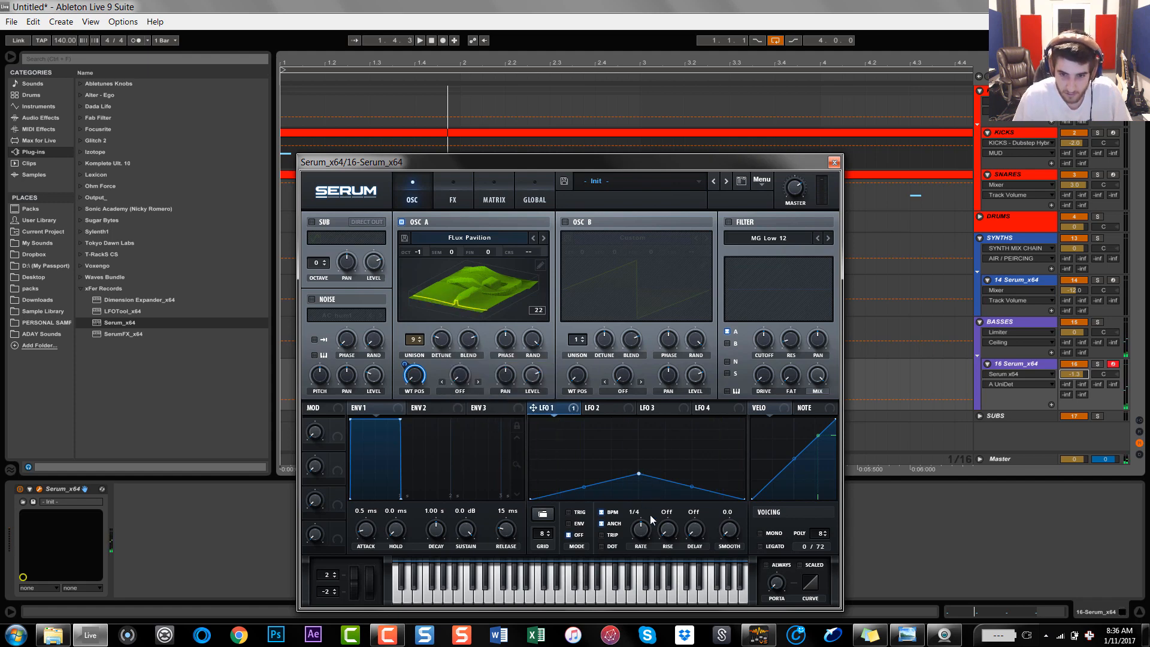
{"action": "left_click_drag", "start_coordinate": [639, 525], "coordinate": [646, 539]}
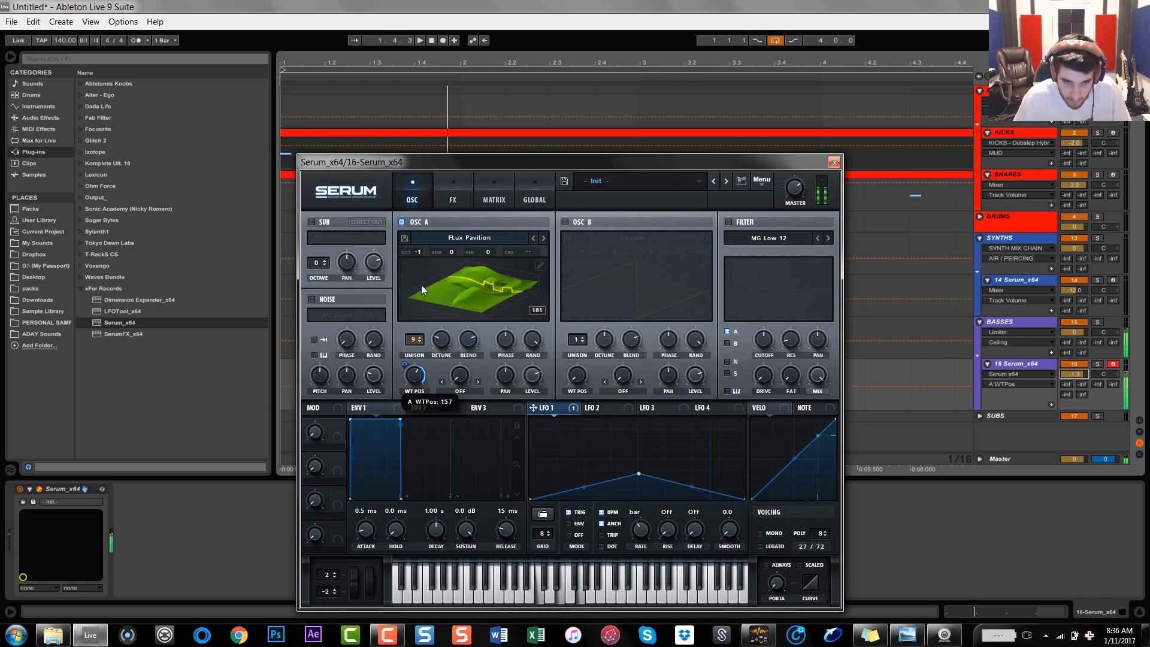
Set OSC A's wavetable position, push unison toward 12 voices, and route the sub to Direct Out
{"action": "left_click_drag", "start_coordinate": [414, 377], "coordinate": [414, 352]}
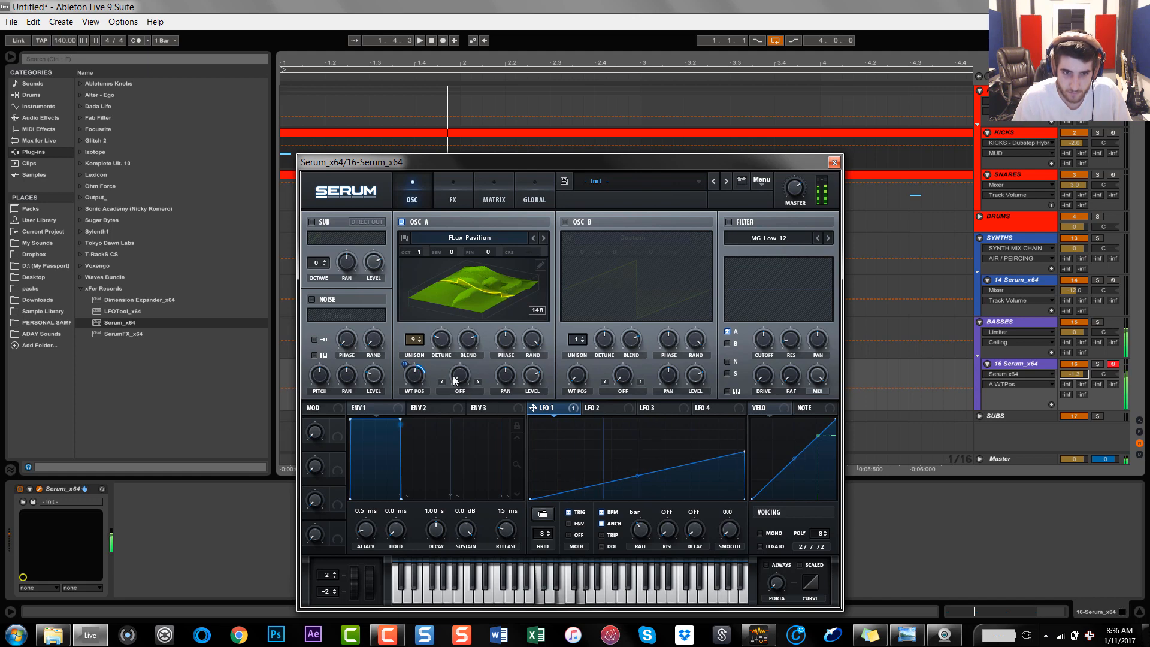
{"action": "left_click_drag", "start_coordinate": [413, 378], "coordinate": [413, 384]}
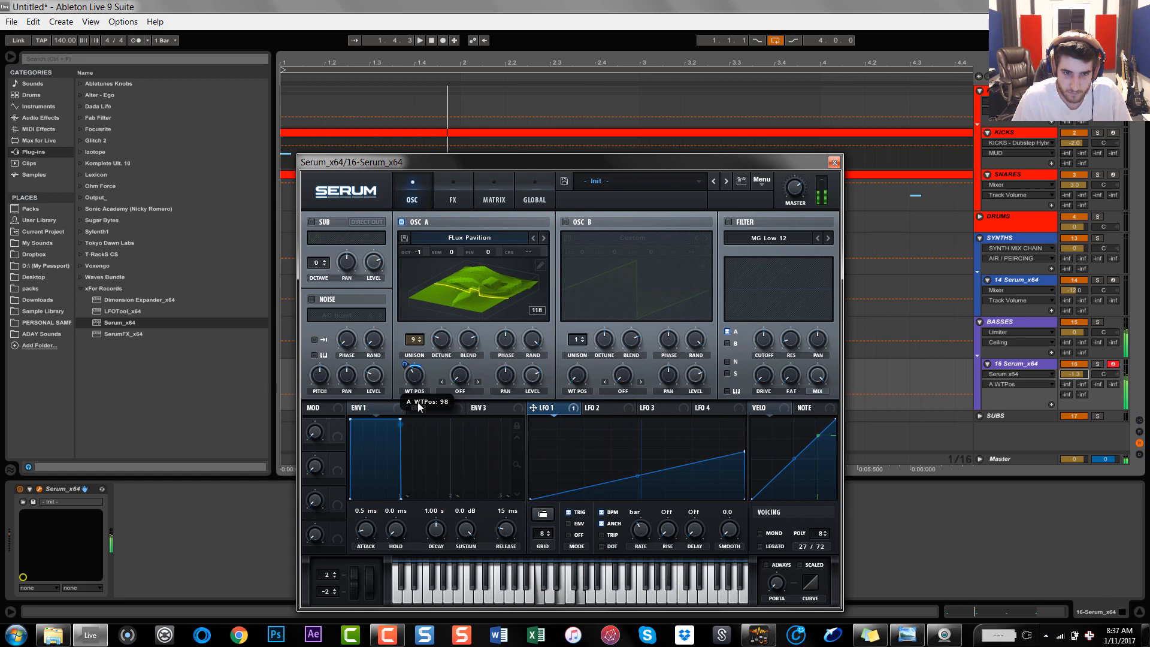
{"action": "left_click_drag", "start_coordinate": [413, 376], "coordinate": [414, 388]}
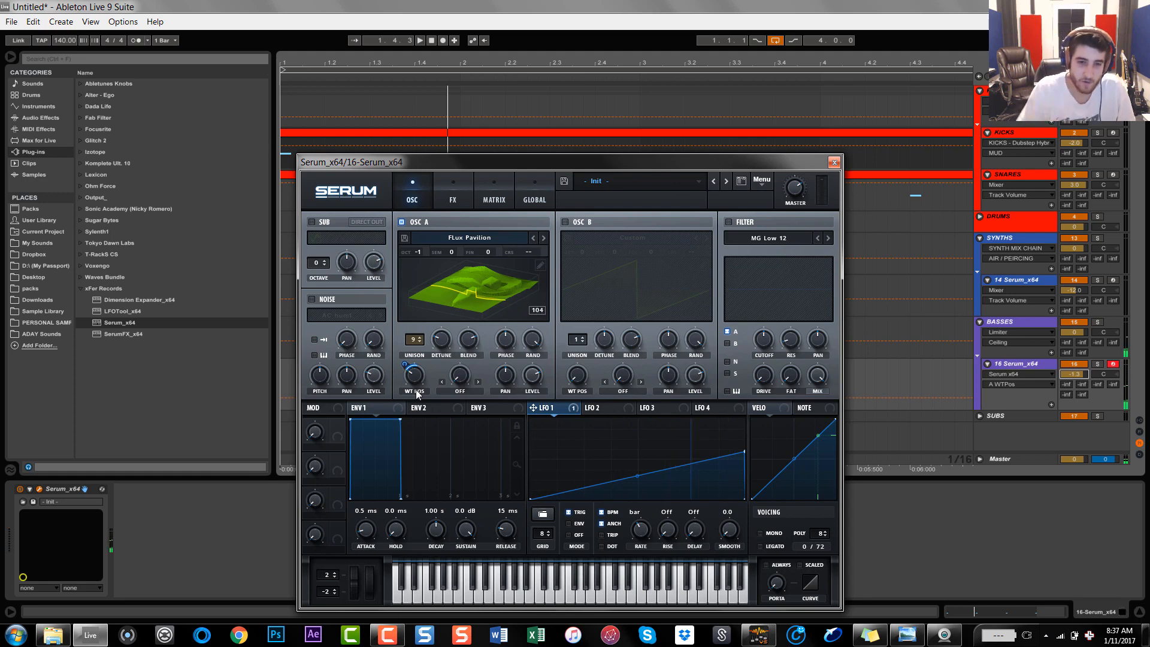
{"action": "left_click_drag", "start_coordinate": [413, 338], "coordinate": [413, 331]}
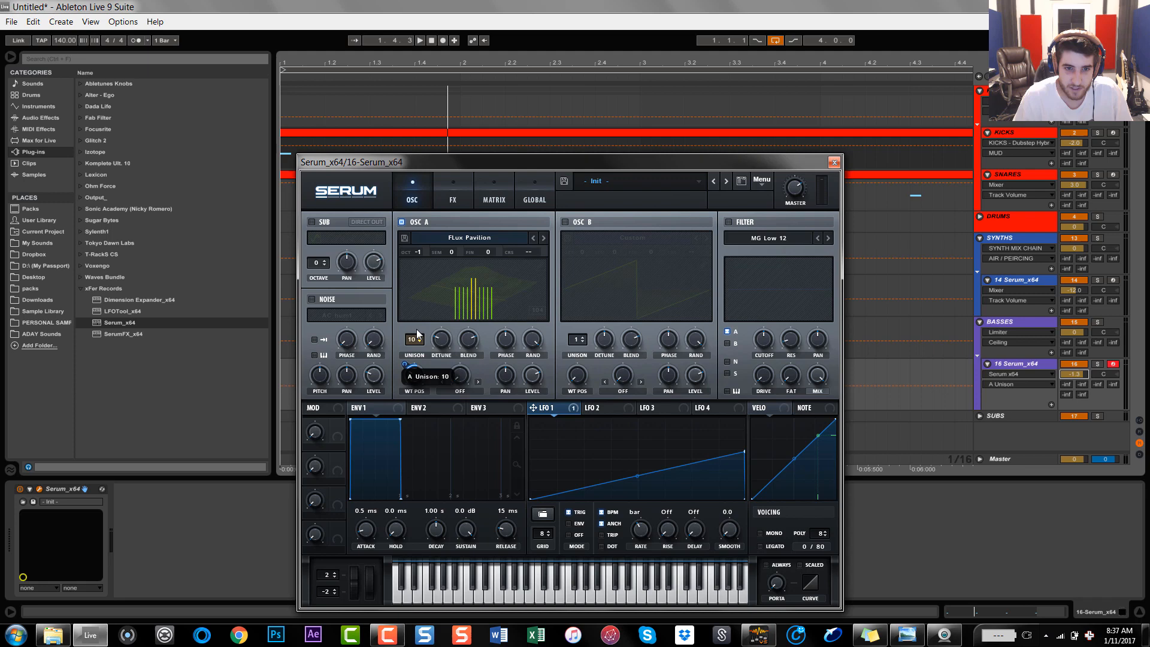
{"action": "left_click_drag", "start_coordinate": [413, 338], "coordinate": [414, 325]}
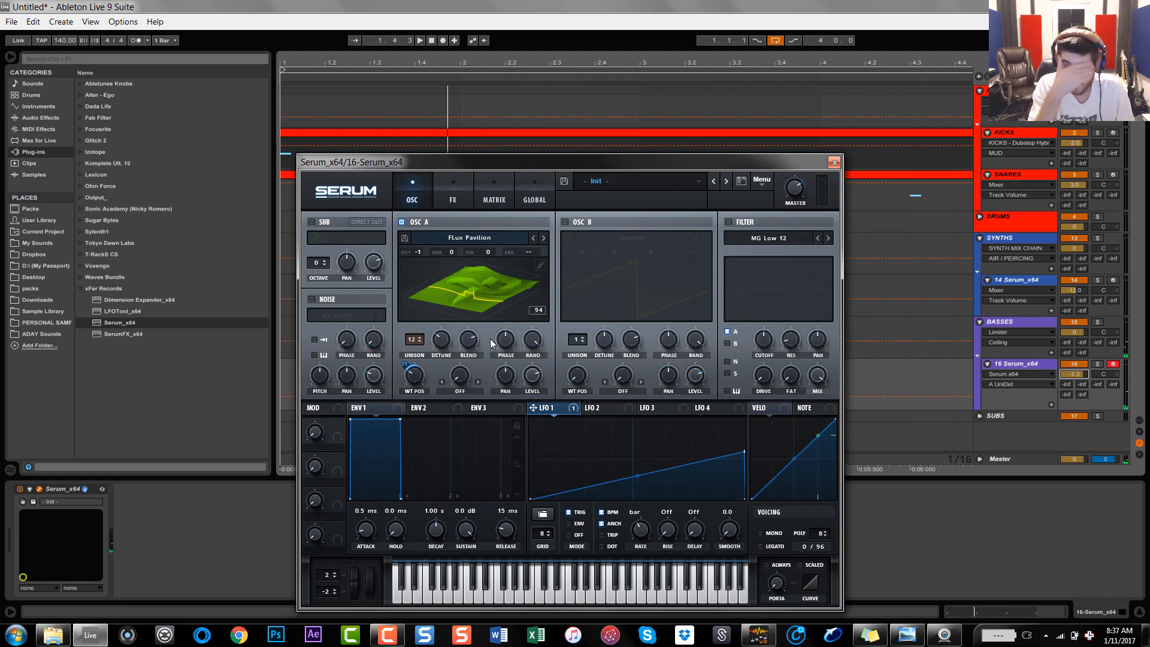
{"action": "mouse_move", "coordinate": [361, 218]}
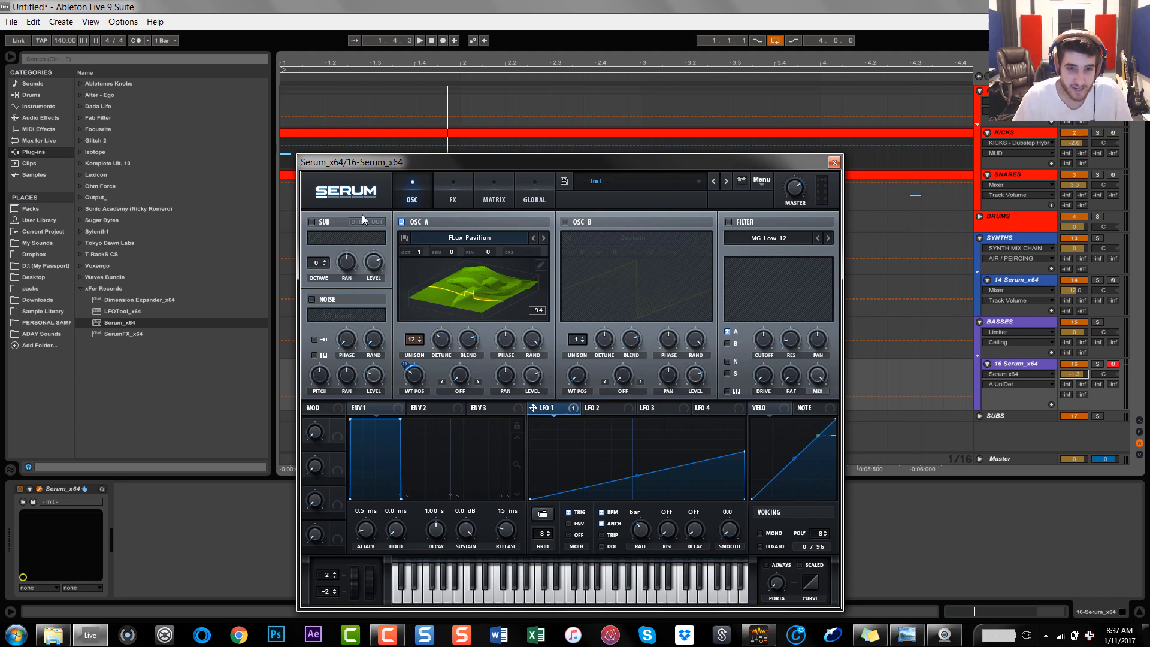
{"action": "left_click", "coordinate": [314, 223]}
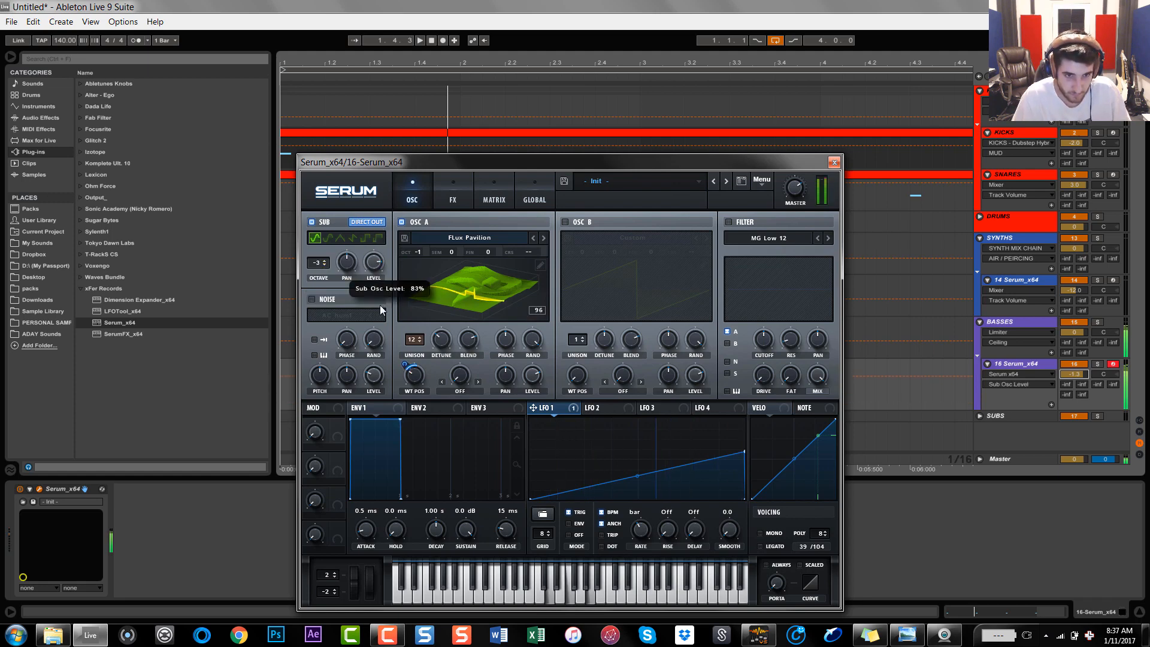
Lower the sub oscillator level to 47%, then switch the sub off
{"action": "left_click_drag", "start_coordinate": [381, 308], "coordinate": [384, 359]}
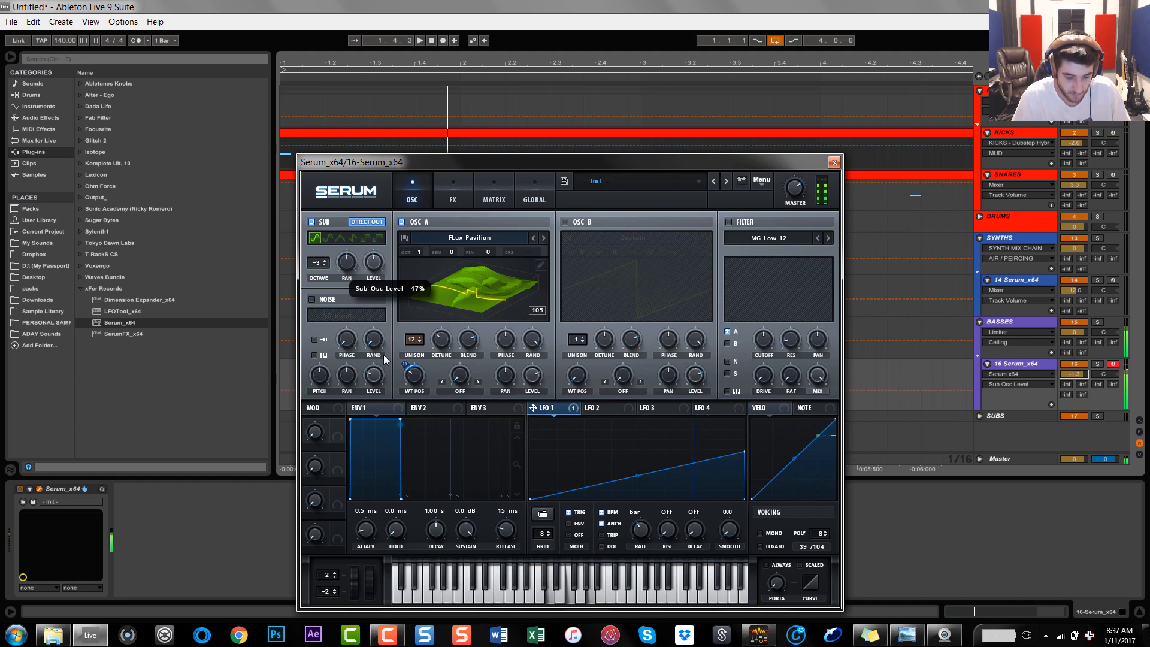
{"action": "mouse_move", "coordinate": [381, 352]}
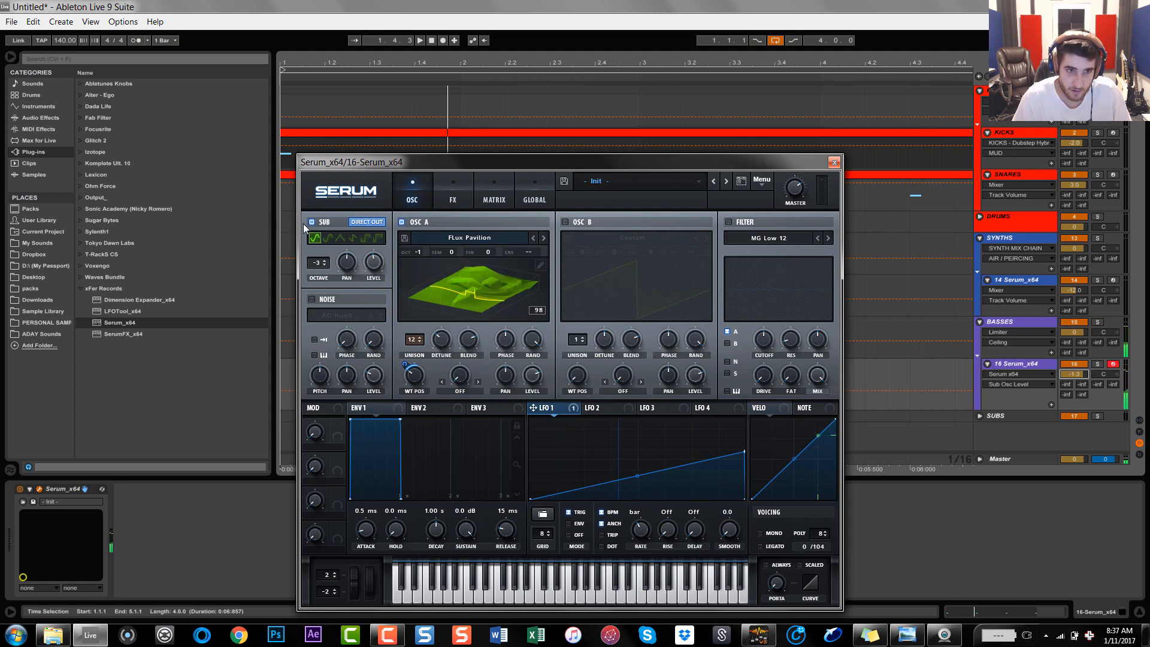
{"action": "left_click", "coordinate": [313, 222]}
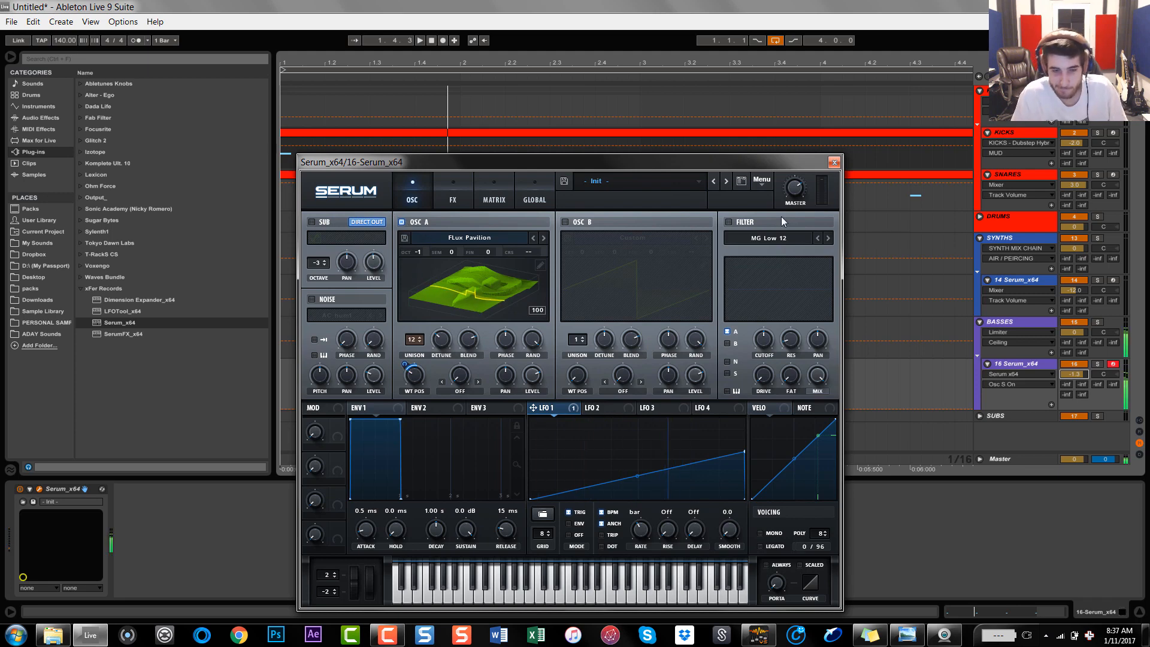
Enable Chorus and Reverb in Serum's FX rack and set the chorus wet/dry mix
{"action": "left_click", "coordinate": [453, 189]}
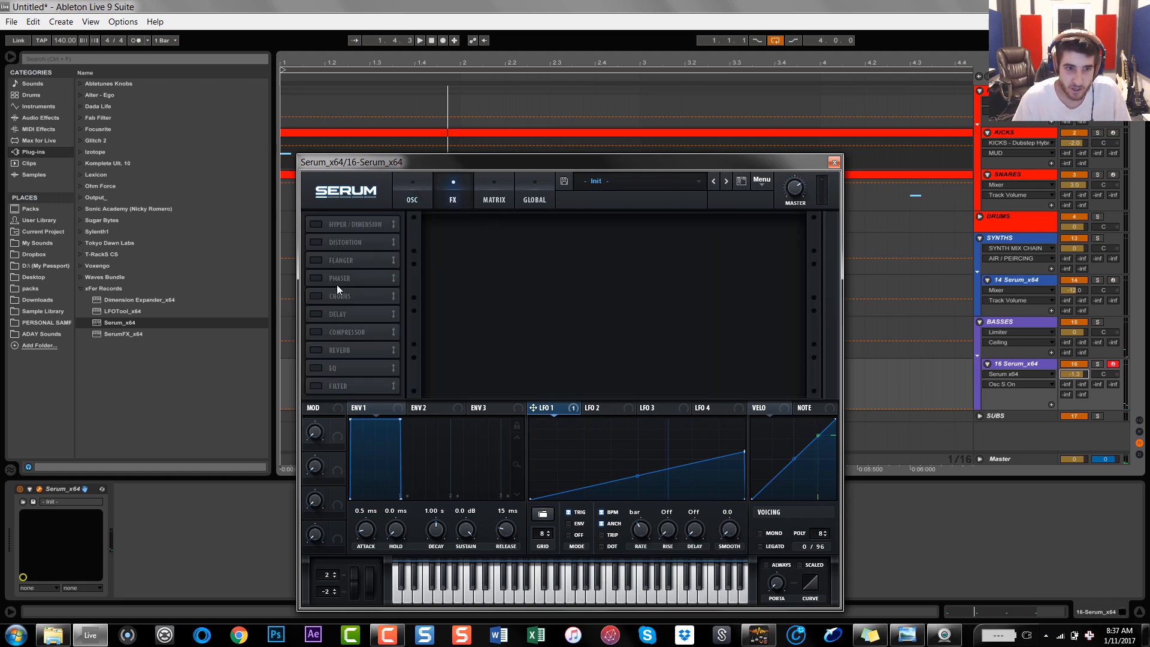
{"action": "left_click", "coordinate": [315, 295]}
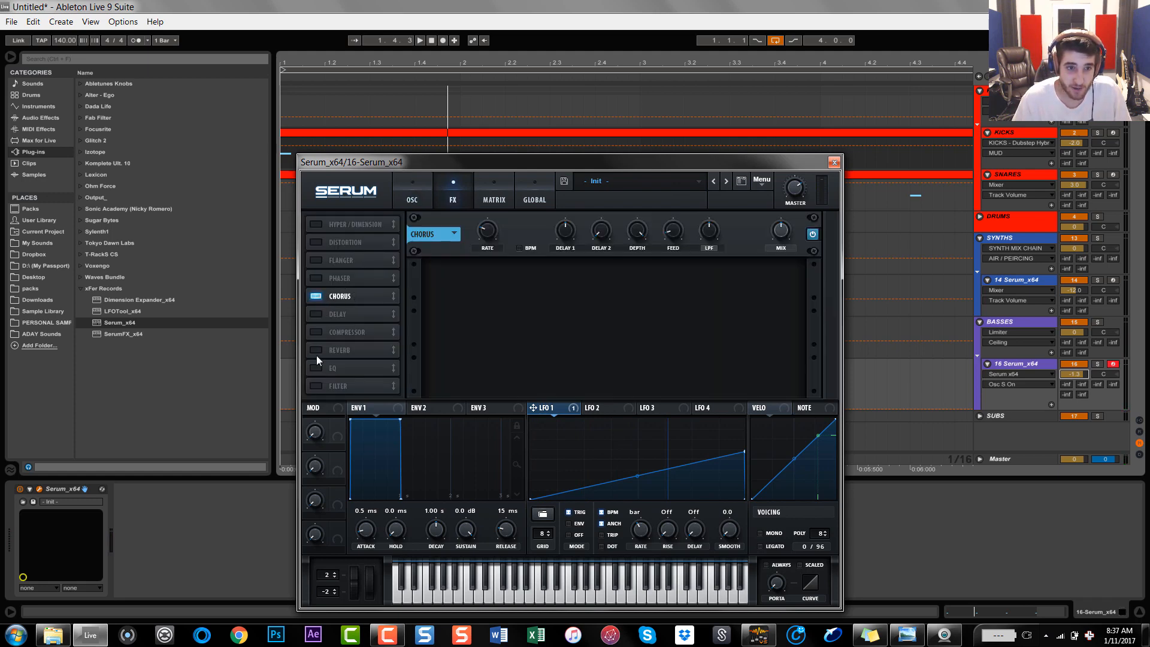
{"action": "left_click", "coordinate": [339, 349]}
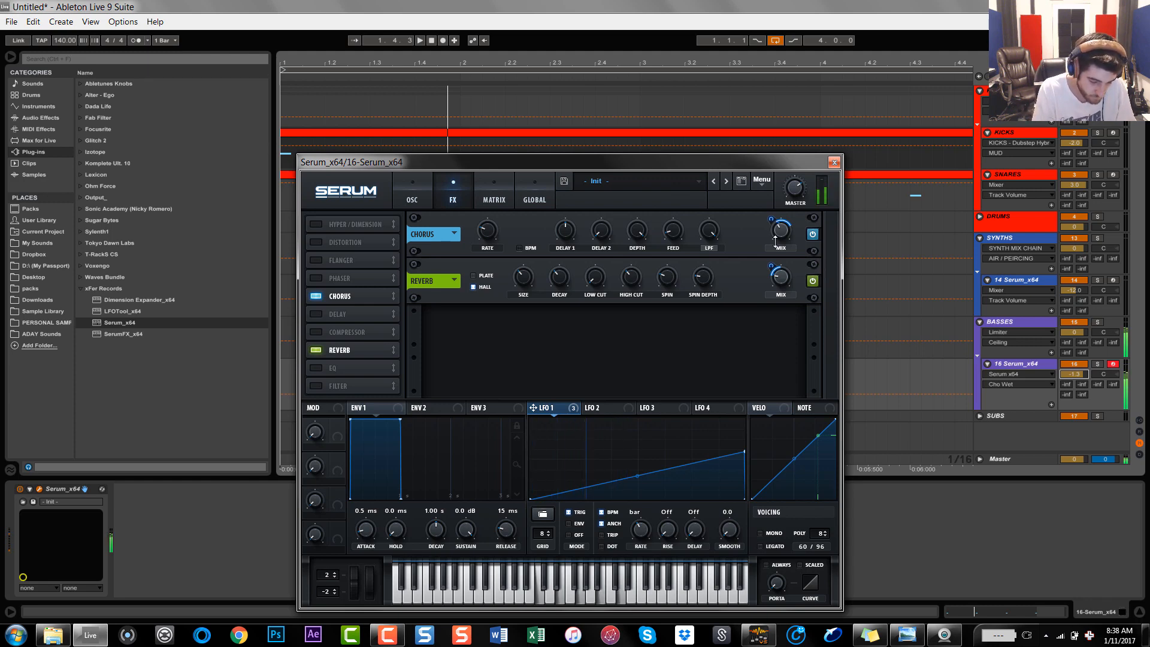
{"action": "left_click_drag", "start_coordinate": [775, 546], "coordinate": [774, 556]}
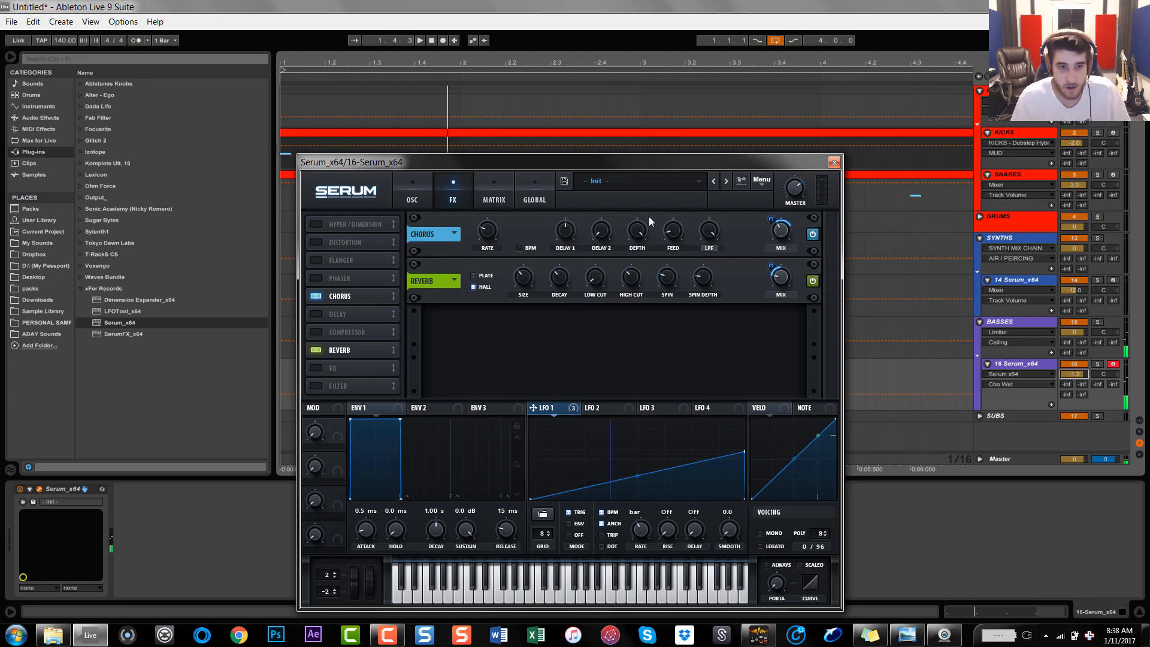
{"action": "mouse_move", "coordinate": [312, 381]}
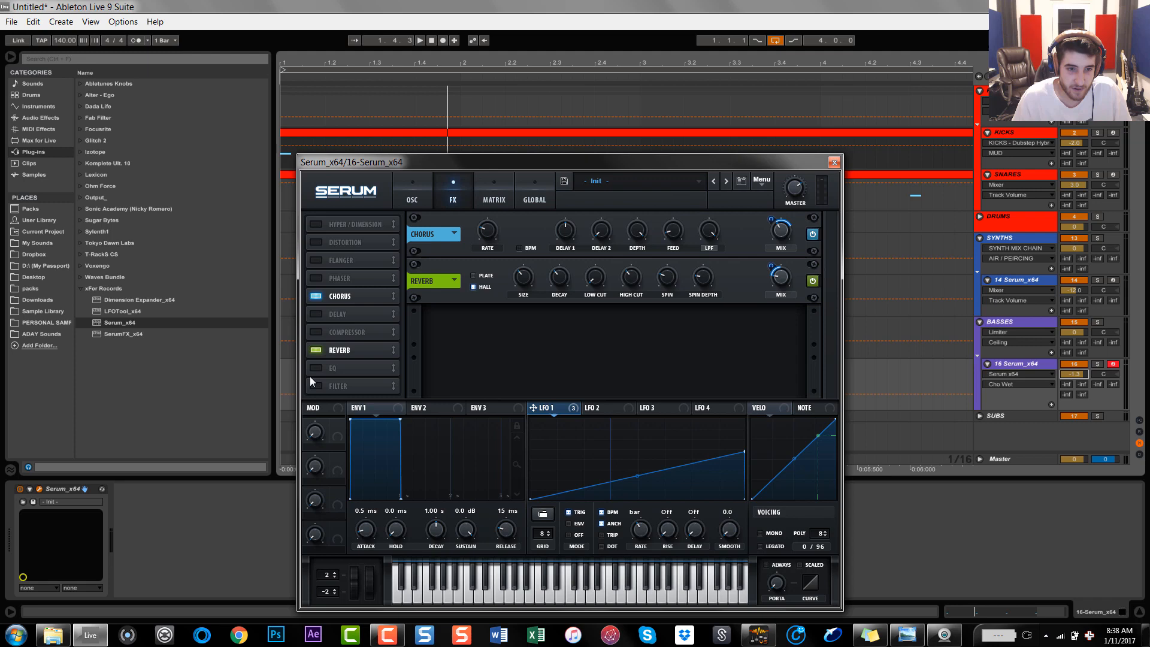
Enable the EQ and Hyper/Dimension modules in Serum's FX rack
{"action": "left_click", "coordinate": [315, 368]}
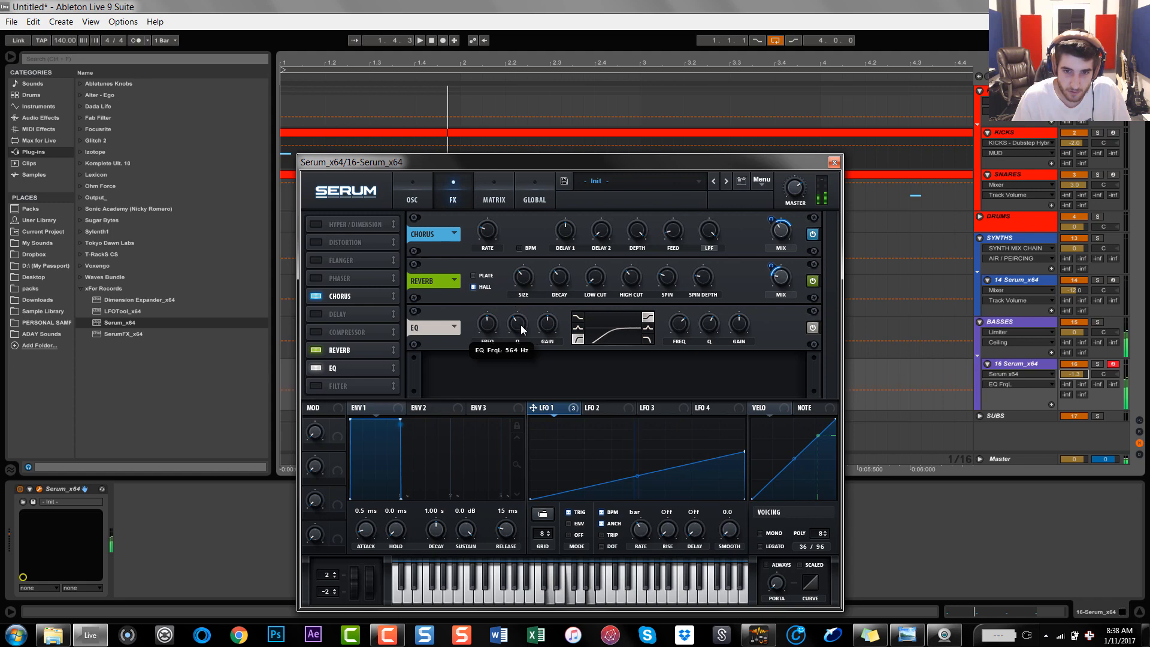
{"action": "mouse_move", "coordinate": [522, 345]}
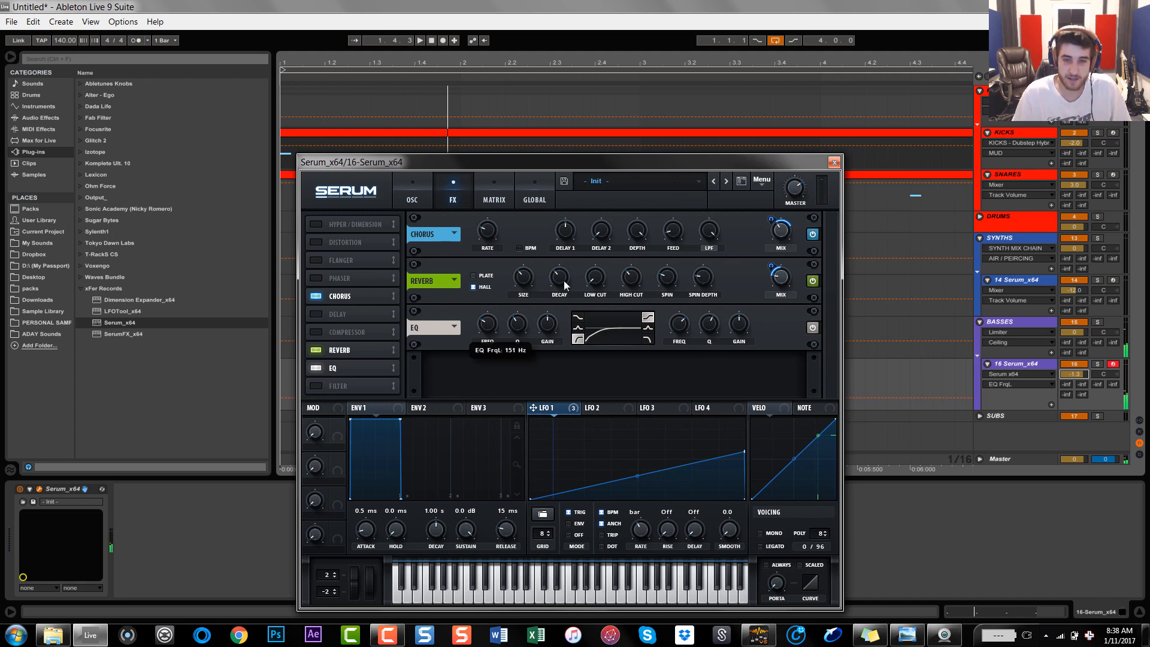
{"action": "mouse_move", "coordinate": [912, 267]}
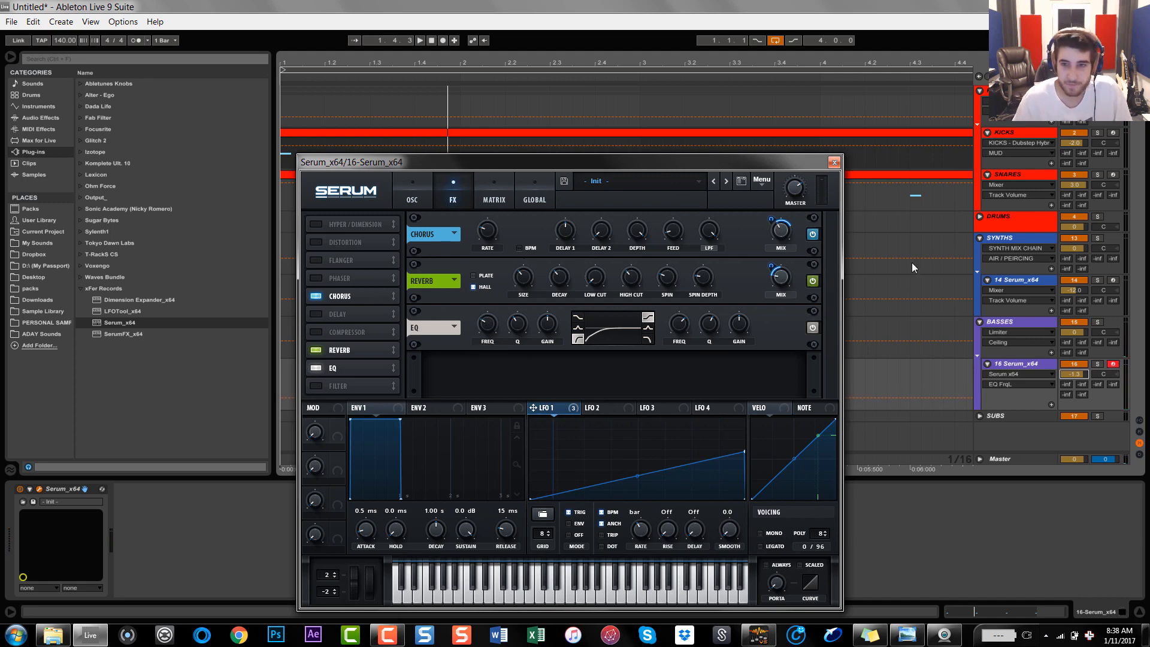
{"action": "left_click", "coordinate": [351, 224]}
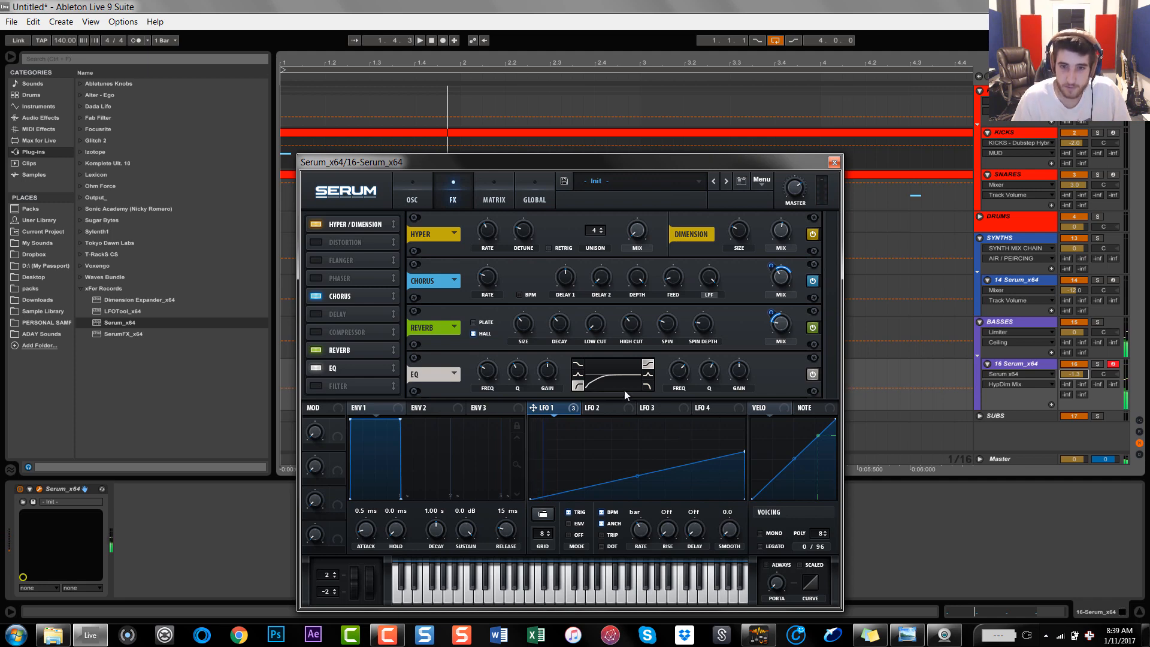
Close the Serum plugin window to return to the arrangement
{"action": "left_click", "coordinate": [833, 162]}
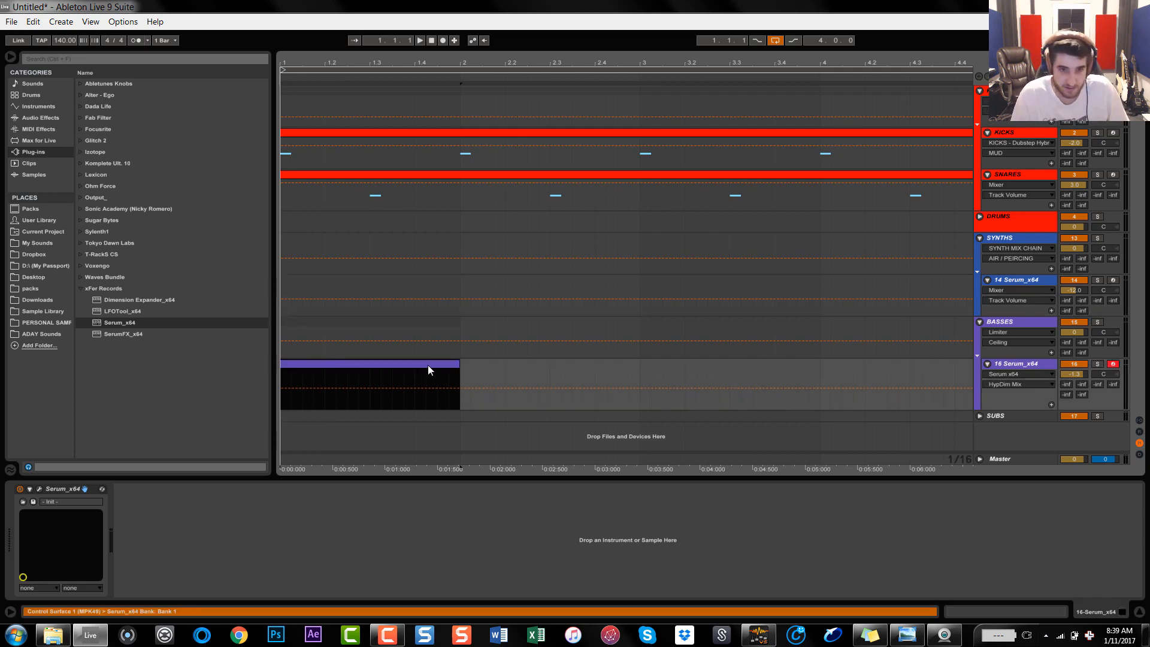
Draw a three-note chord in the track 16 clip and enable the Compressor in Serum's FX rack
{"action": "double_click", "coordinate": [366, 364]}
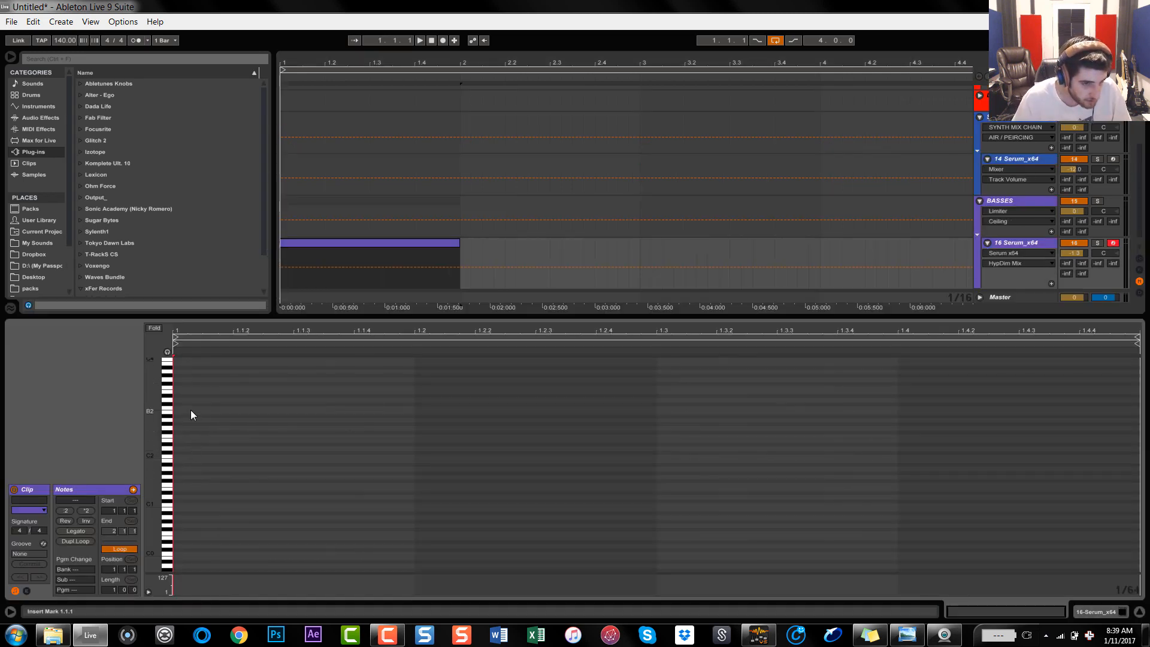
{"action": "left_click", "coordinate": [180, 436]}
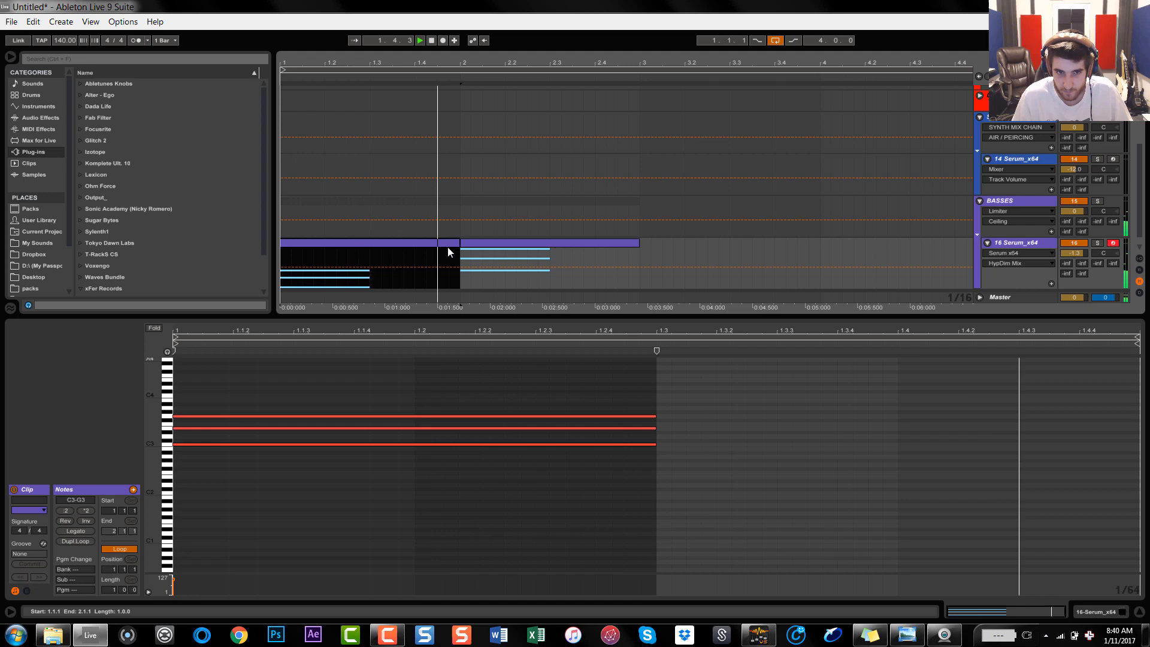
{"action": "left_click", "coordinate": [497, 243]}
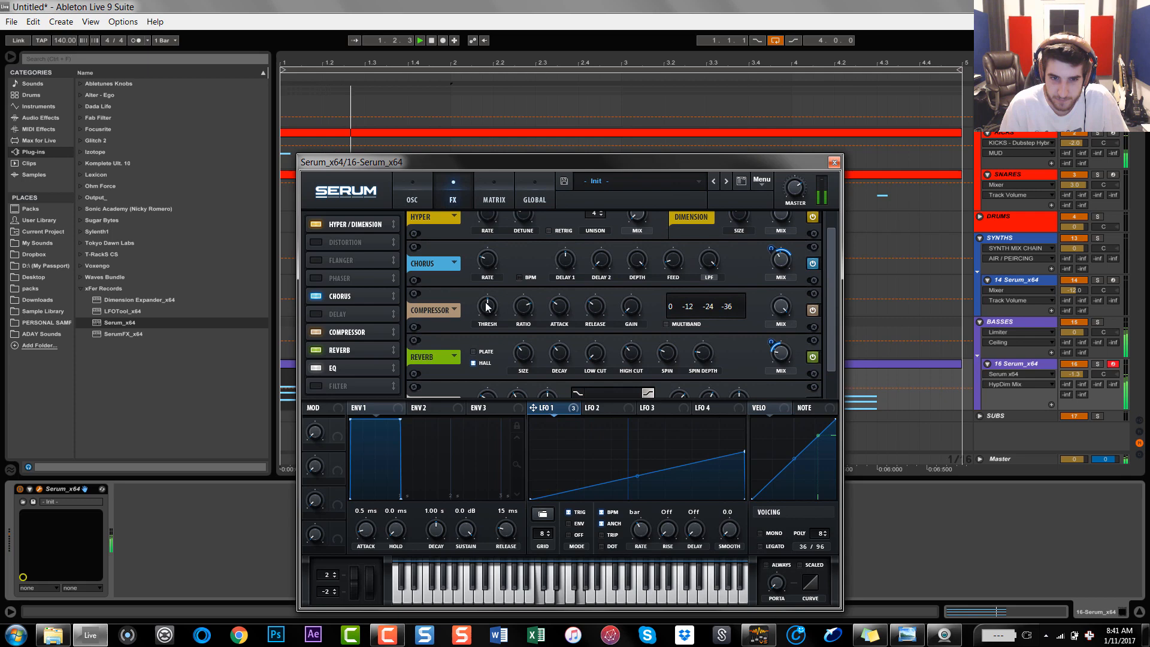
Set the compressor threshold to about -17.6 dB and return to the oscillator page
{"action": "left_click", "coordinate": [664, 324]}
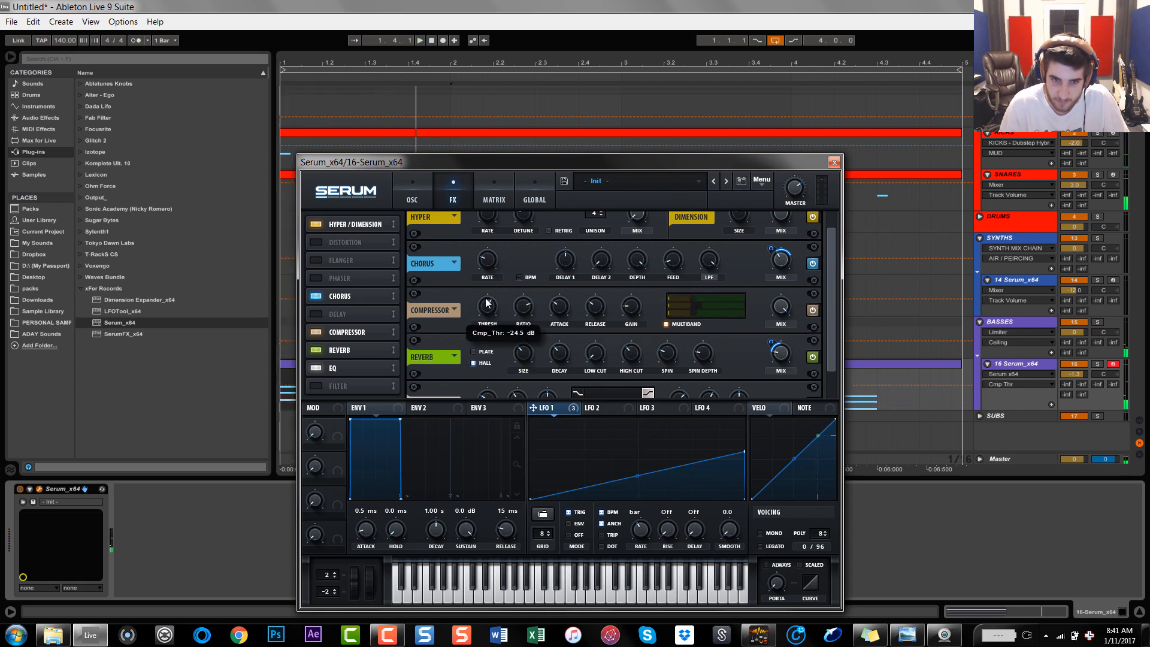
{"action": "left_click_drag", "start_coordinate": [486, 304], "coordinate": [487, 297]}
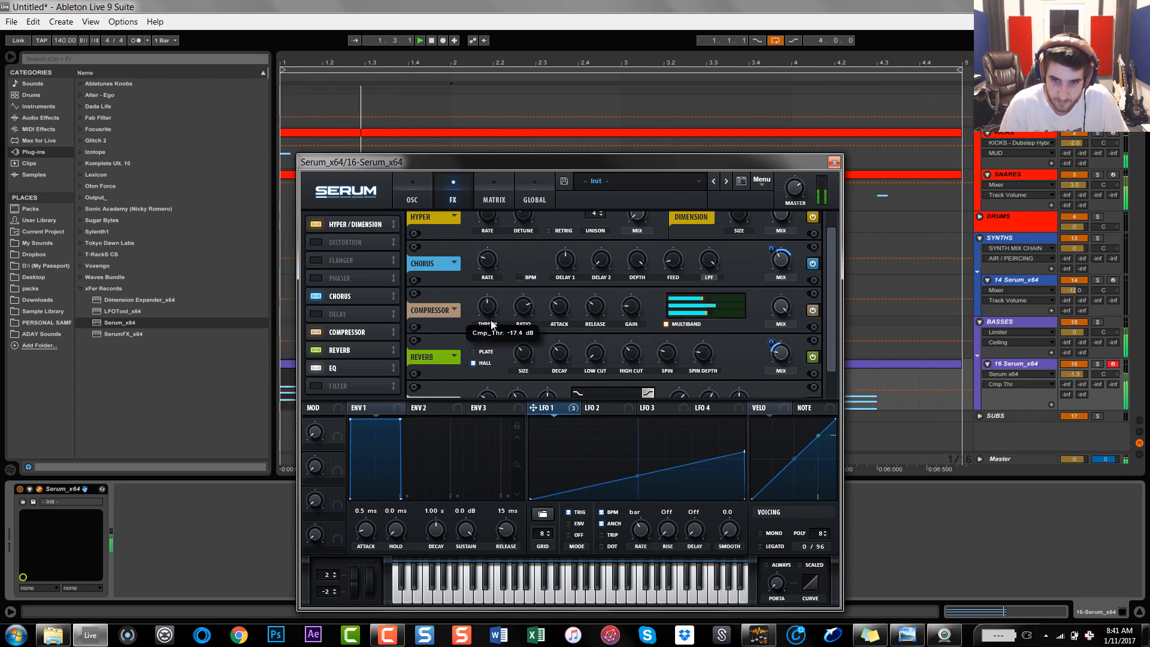
{"action": "left_click_drag", "start_coordinate": [486, 305], "coordinate": [486, 311]}
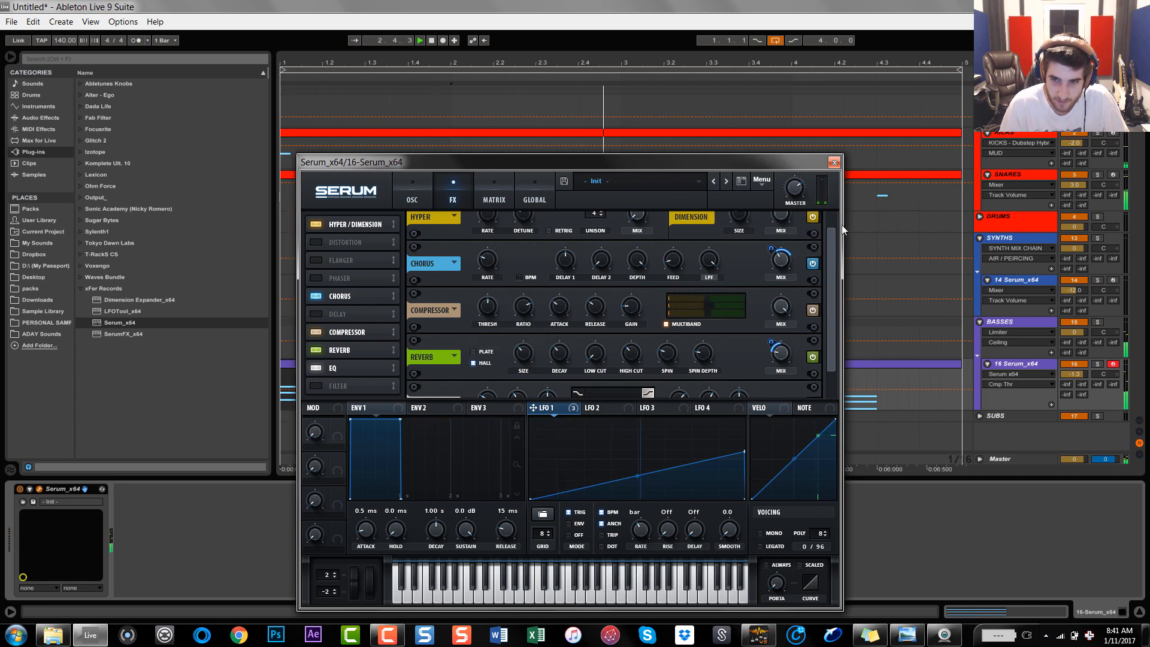
{"action": "left_click", "coordinate": [833, 162]}
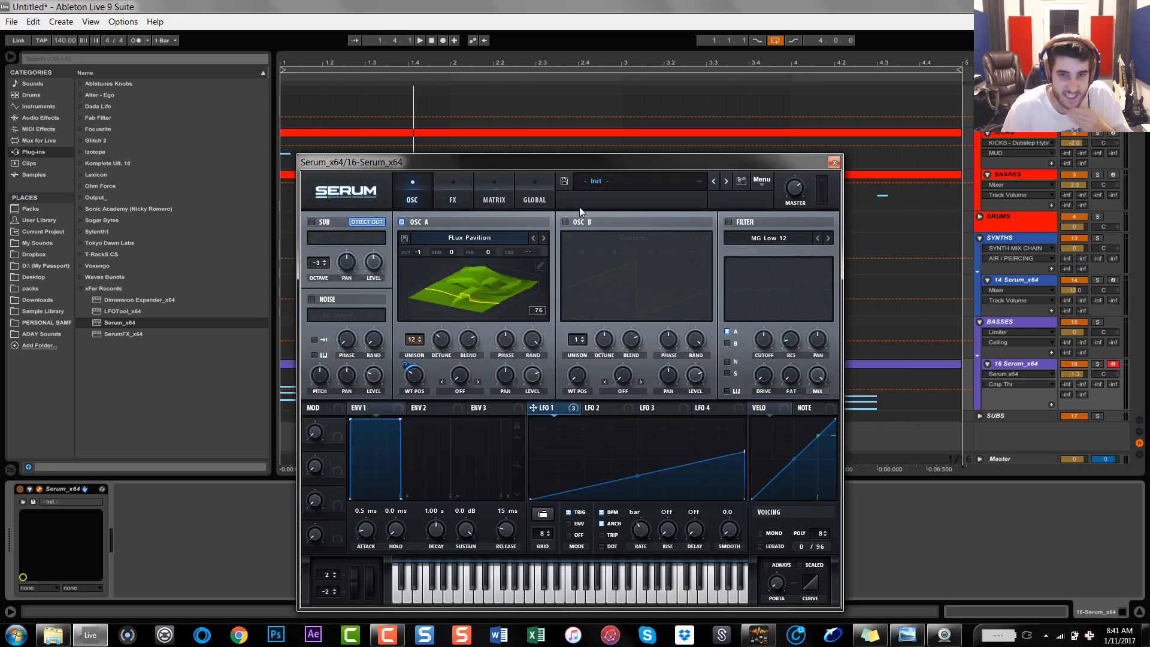
Draw a stepped waveform in OSC B's wavetable editor and close it
{"action": "left_click", "coordinate": [567, 221]}
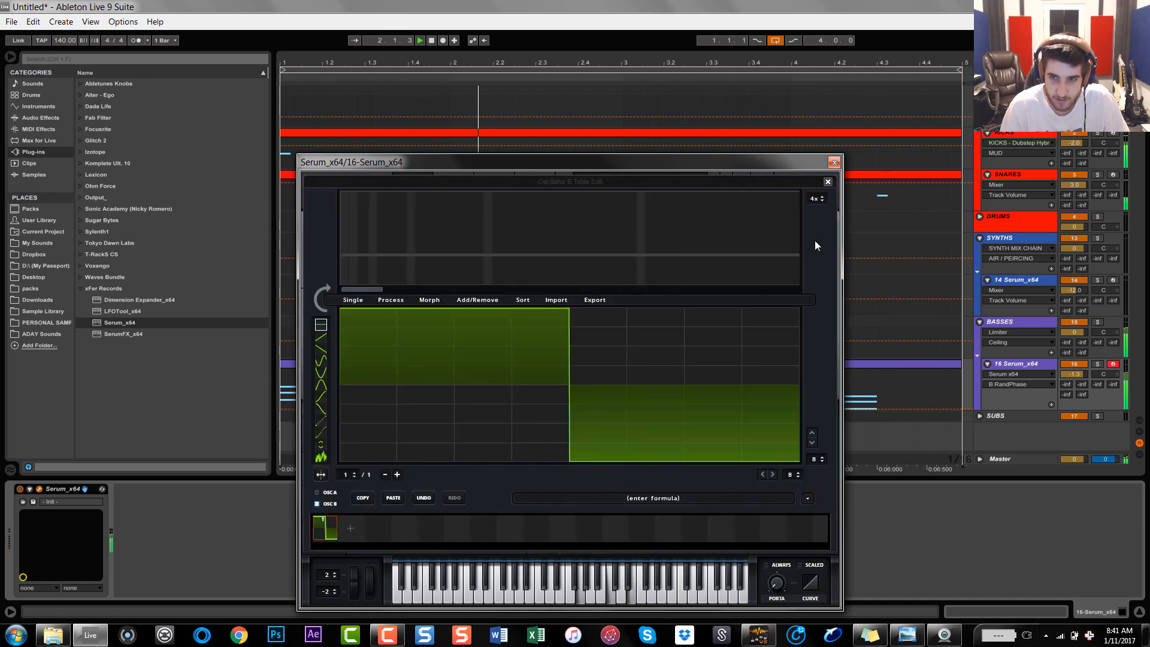
{"action": "left_click", "coordinate": [827, 181]}
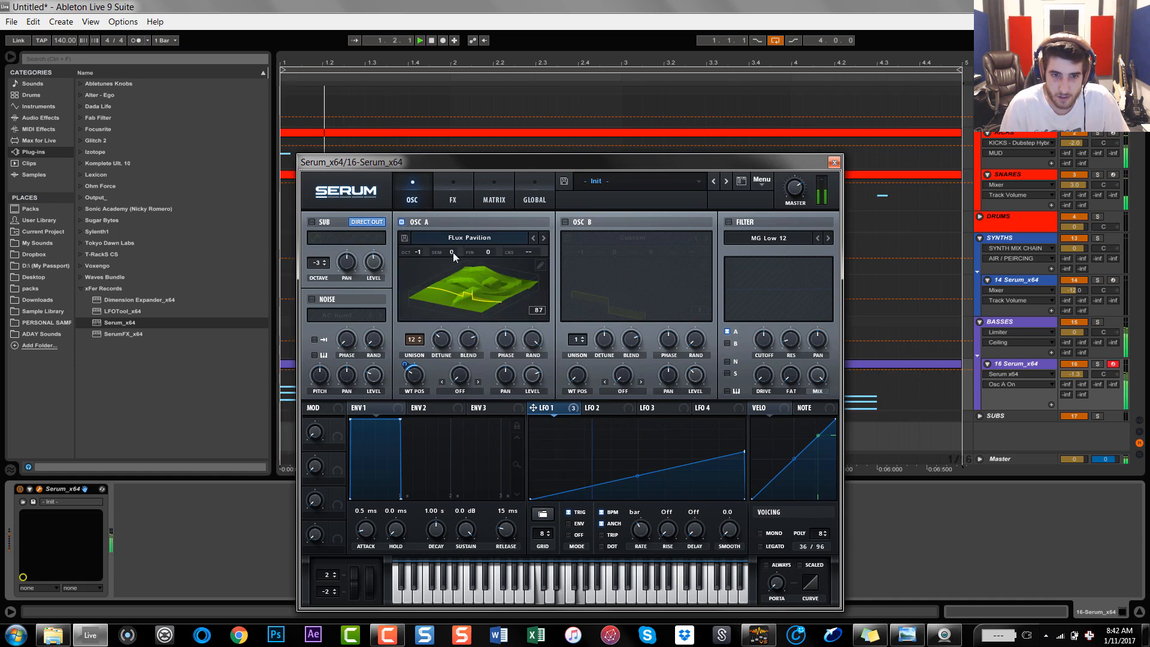
Turn on OSC B with the stepped wave and return to the effects page
{"action": "left_click", "coordinate": [566, 221]}
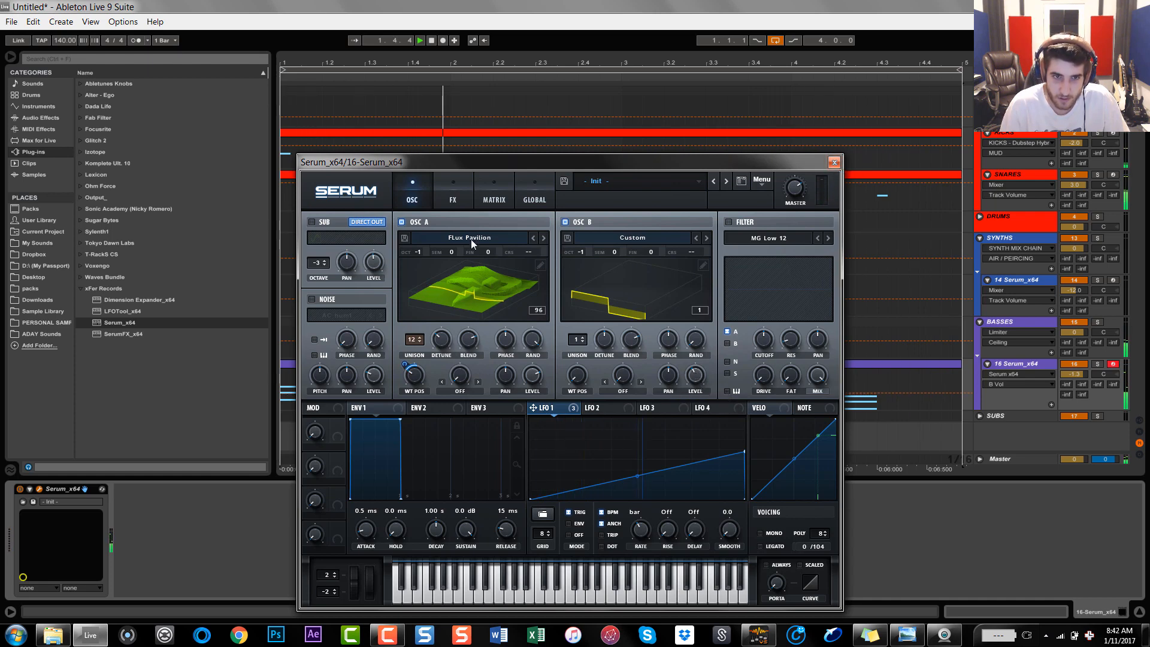
{"action": "left_click", "coordinate": [453, 188]}
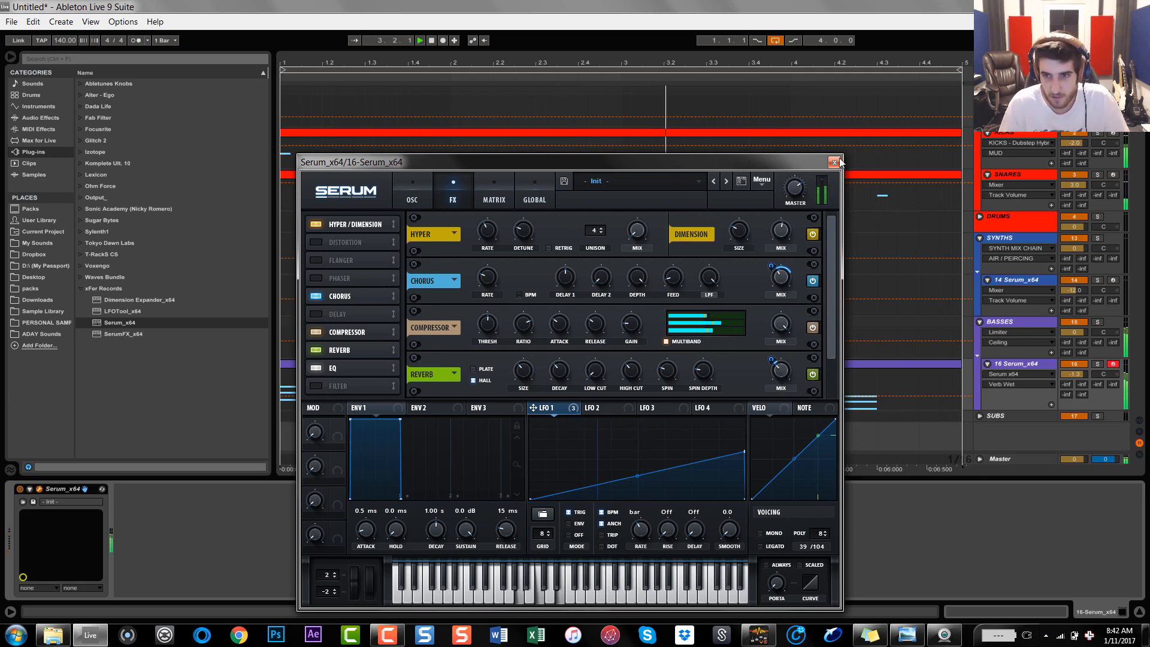
Close and reopen Serum to enable the noise oscillator with the AC hum1 sample
{"action": "left_click", "coordinate": [834, 162]}
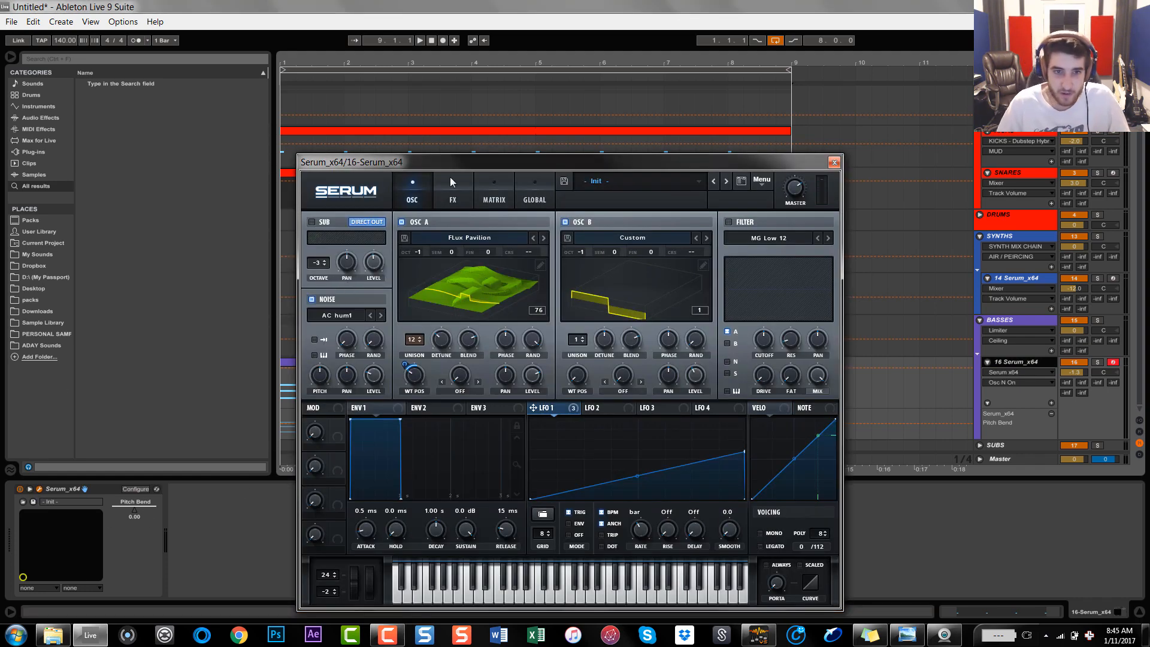
{"action": "mouse_move", "coordinate": [752, 246]}
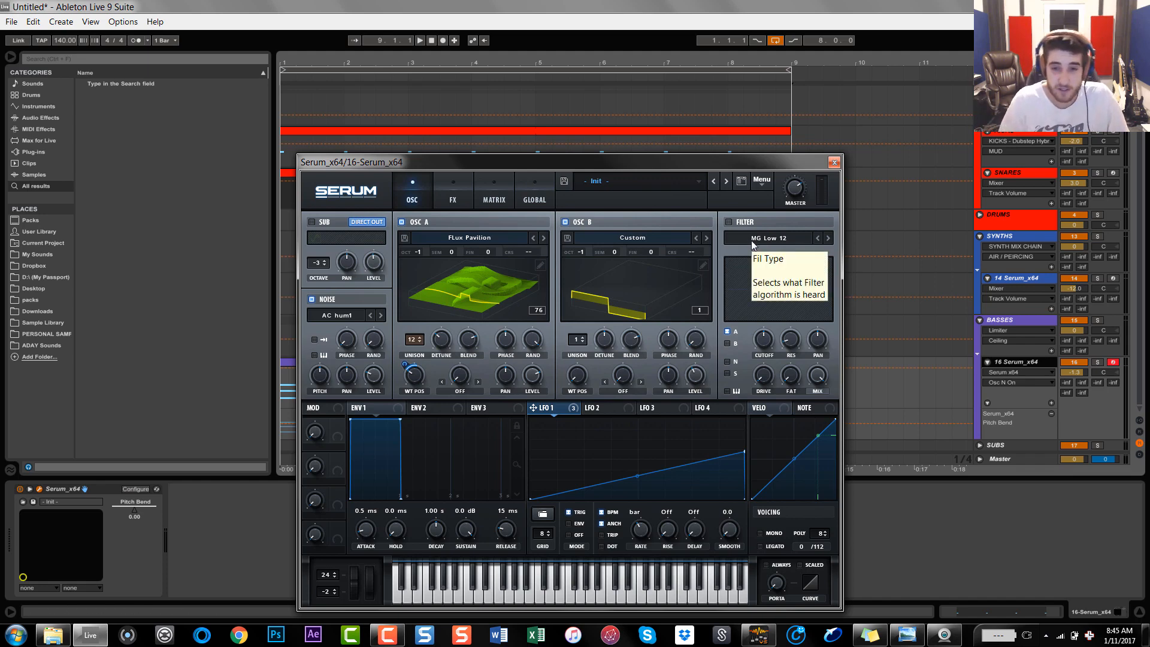
{"action": "mouse_move", "coordinate": [360, 303]}
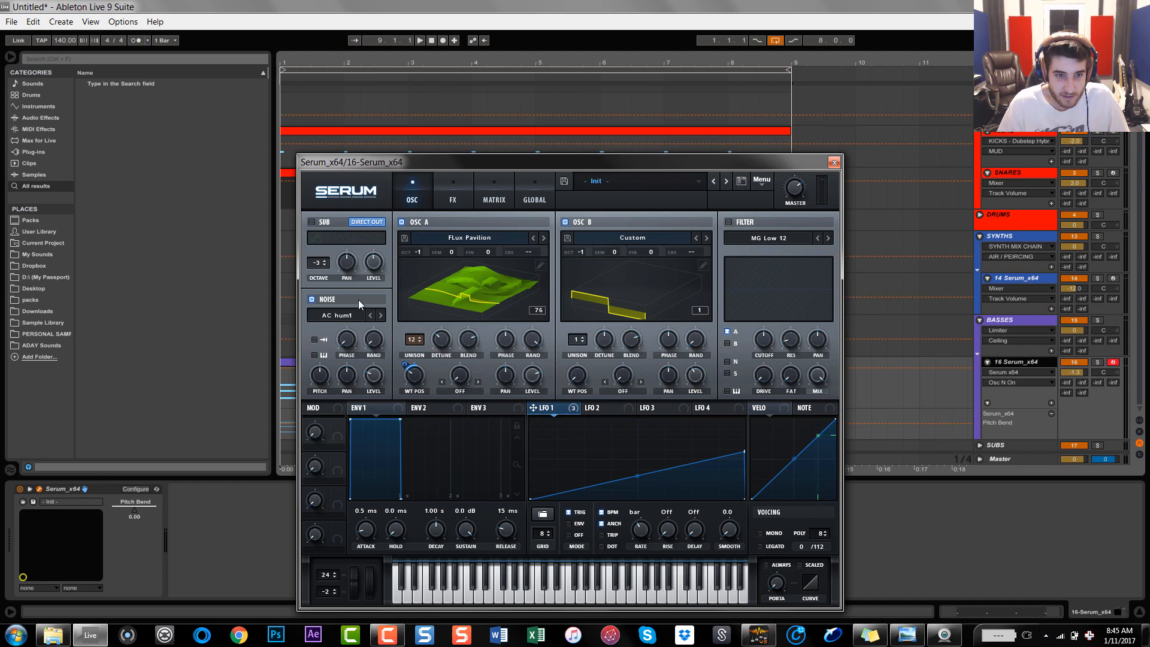
Load the Air Can 1 noise sample and tune its pitch down to about 62%
{"action": "left_click", "coordinate": [339, 315]}
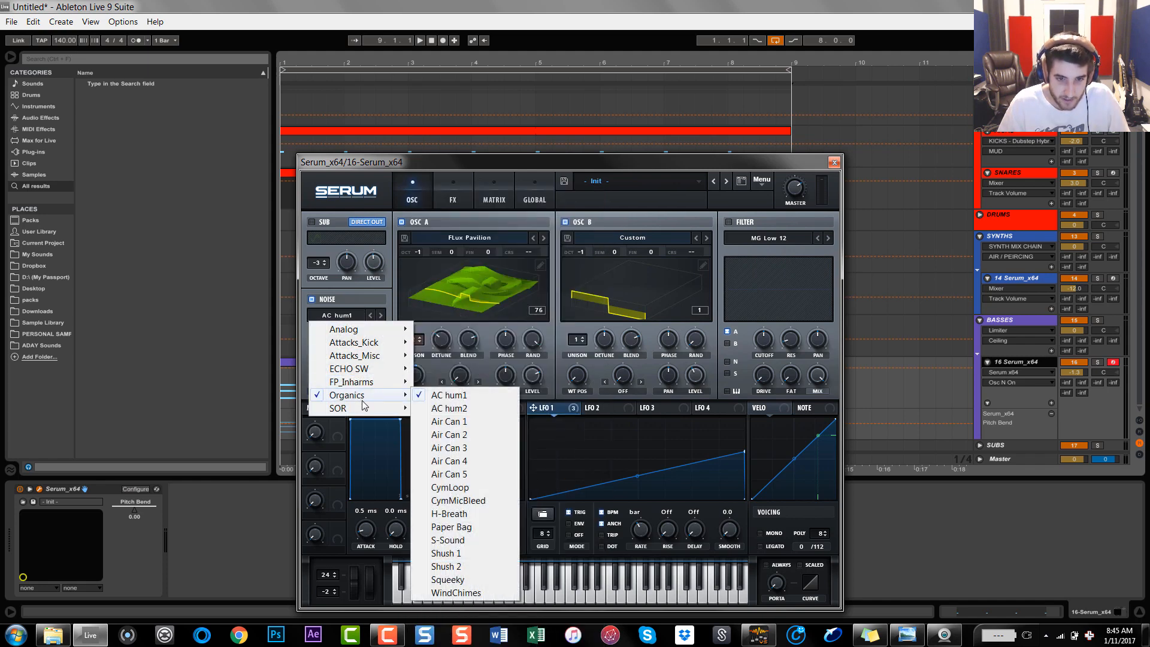
{"action": "left_click", "coordinate": [448, 420]}
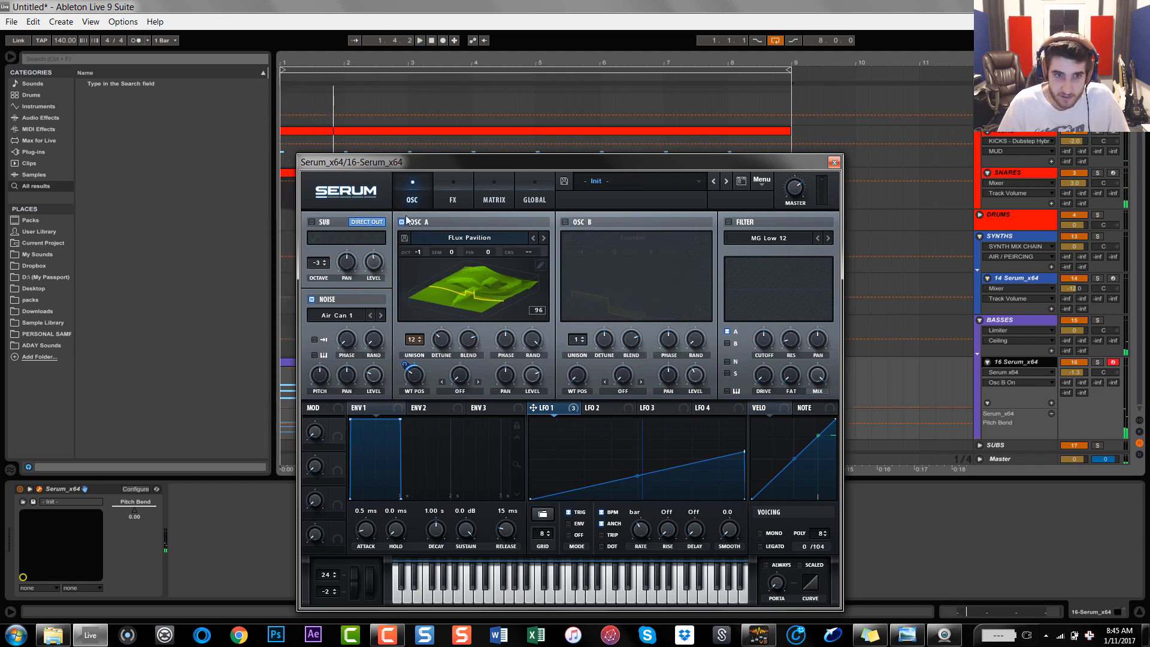
{"action": "left_click_drag", "start_coordinate": [373, 338], "coordinate": [373, 334]}
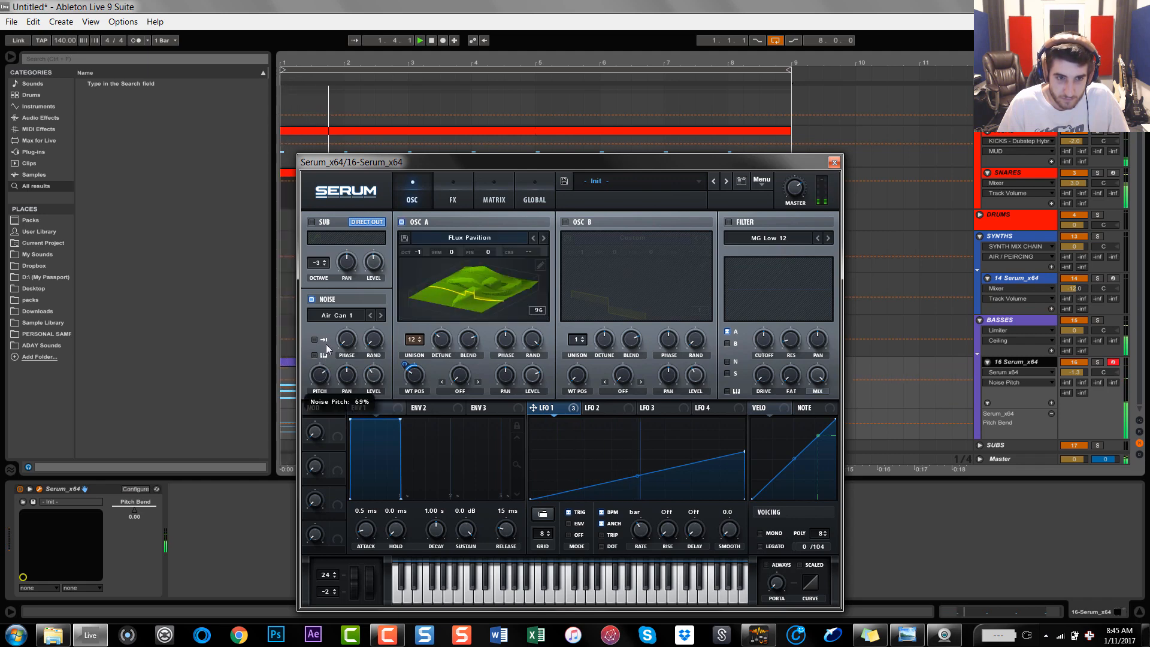
{"action": "left_click_drag", "start_coordinate": [319, 373], "coordinate": [319, 379]}
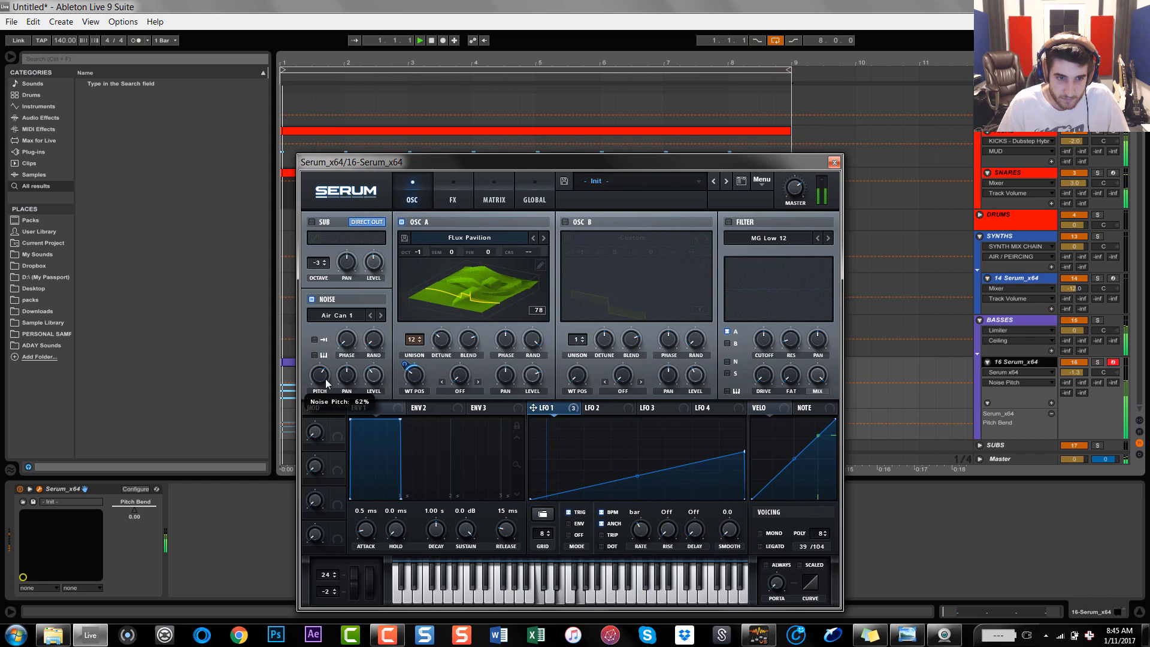
{"action": "left_click_drag", "start_coordinate": [319, 380], "coordinate": [318, 388]}
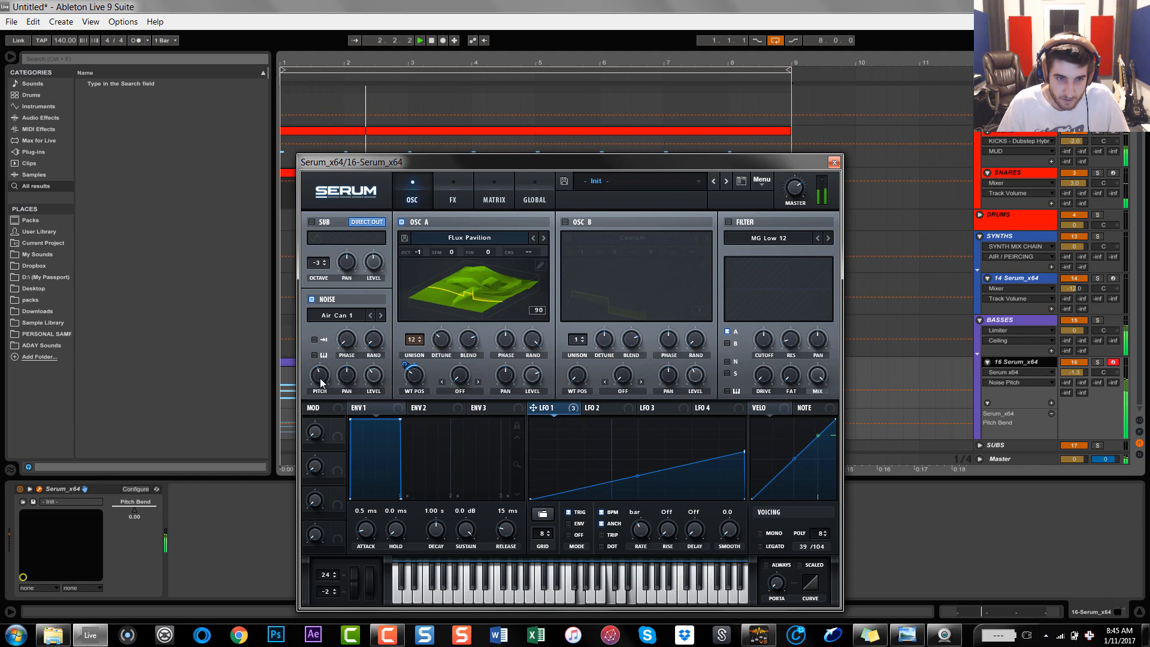
{"action": "left_click", "coordinate": [566, 222]}
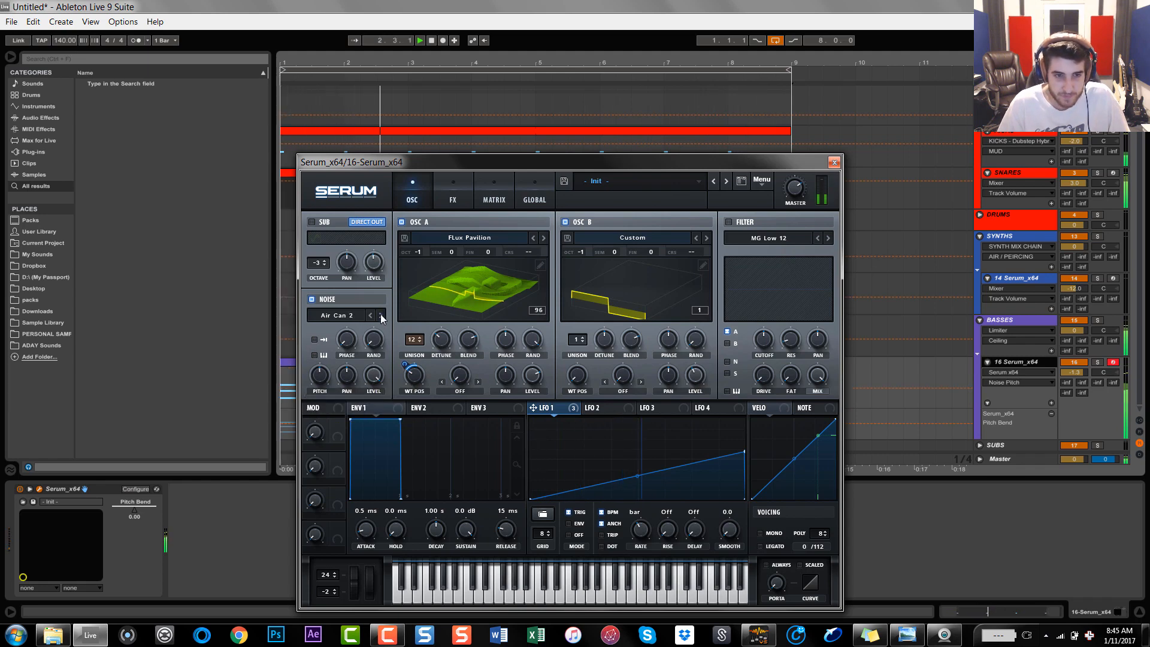
Swap the noise to ARP white at about 54% pitch and adjust its level
{"action": "left_click", "coordinate": [381, 314]}
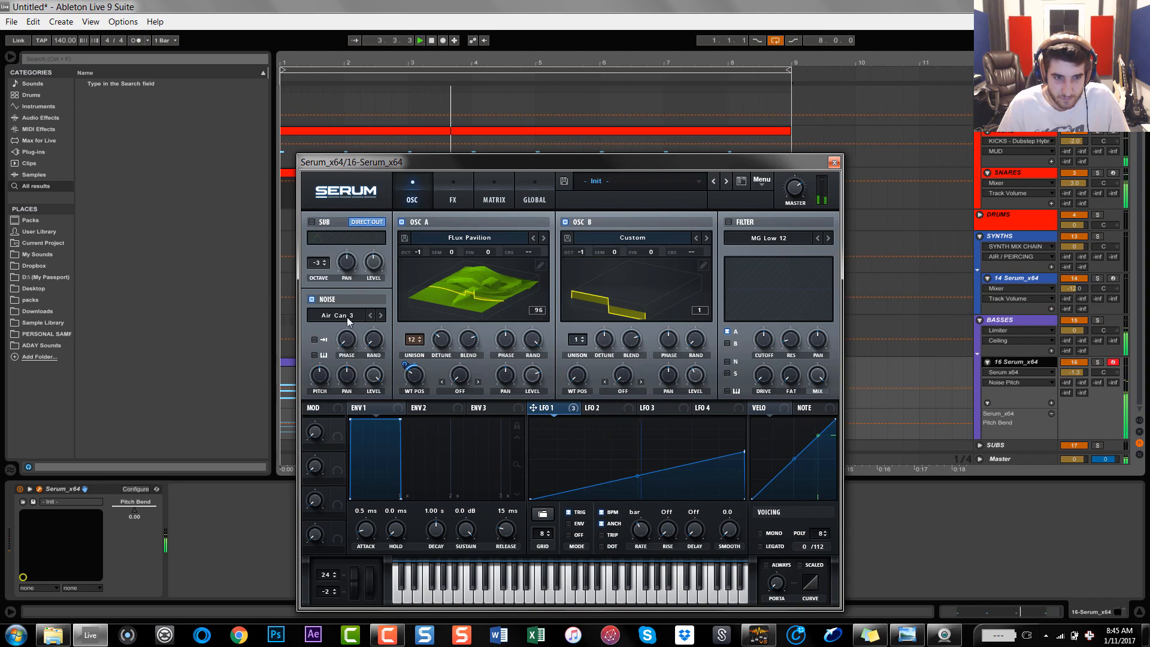
{"action": "left_click", "coordinate": [345, 315]}
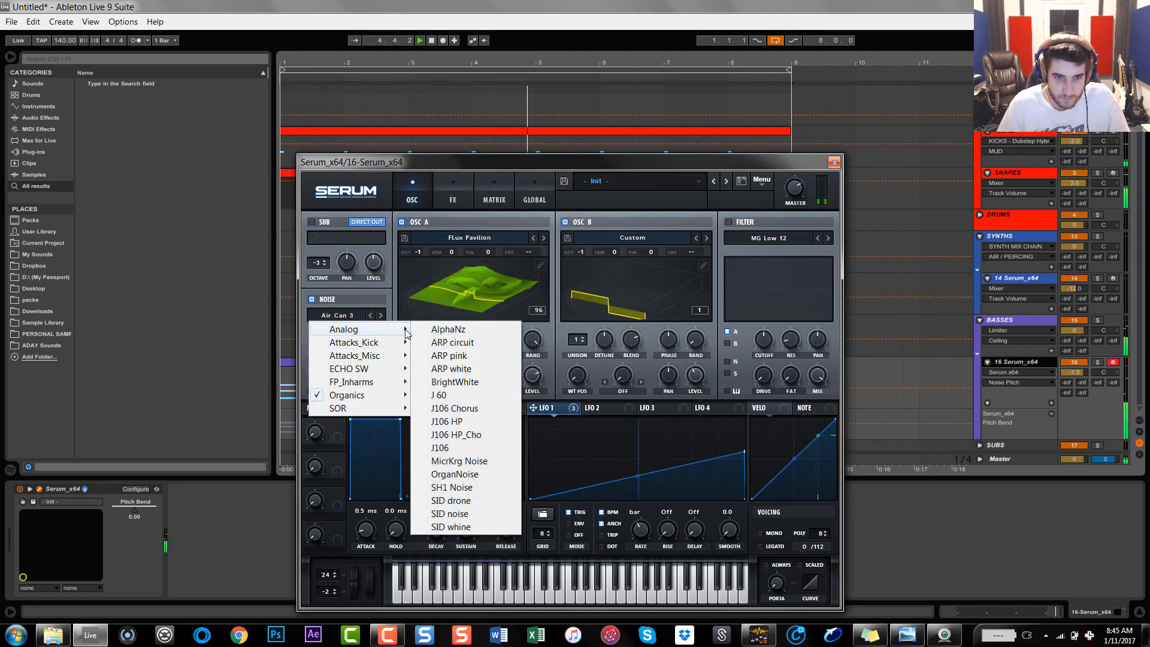
{"action": "left_click", "coordinate": [452, 368]}
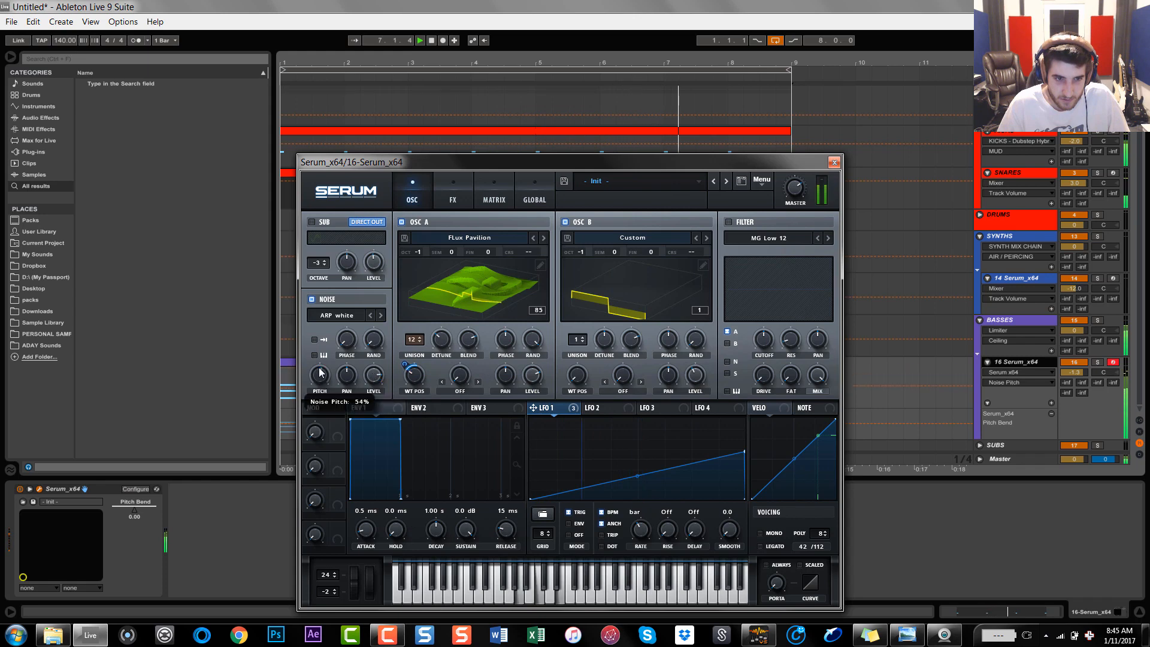
{"action": "left_click_drag", "start_coordinate": [319, 374], "coordinate": [319, 352]}
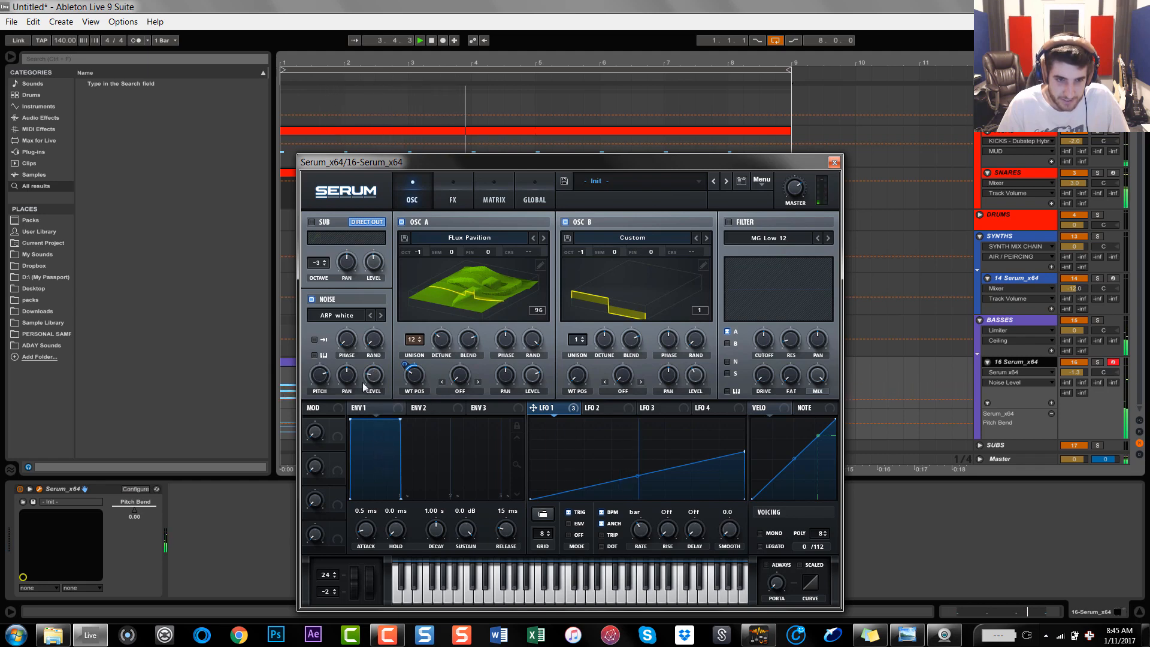
{"action": "left_click_drag", "start_coordinate": [373, 377], "coordinate": [374, 366]}
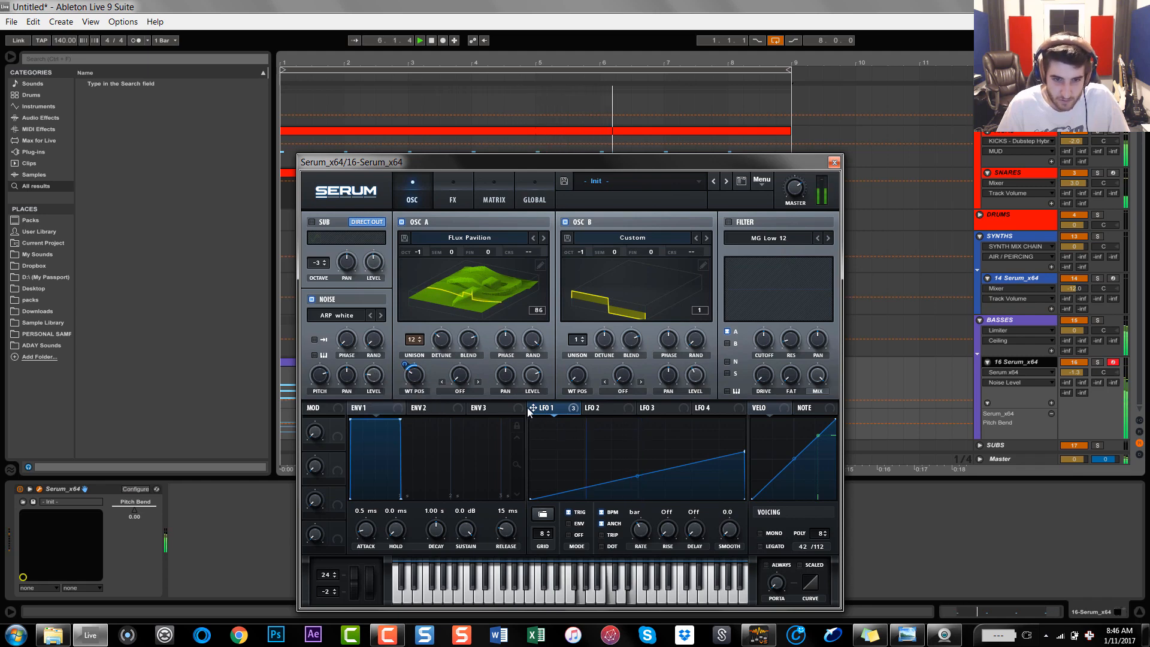
Route LFO 1 to the noise level, set its modulation amount, and switch the filter on
{"action": "left_click_drag", "start_coordinate": [372, 377], "coordinate": [372, 366]}
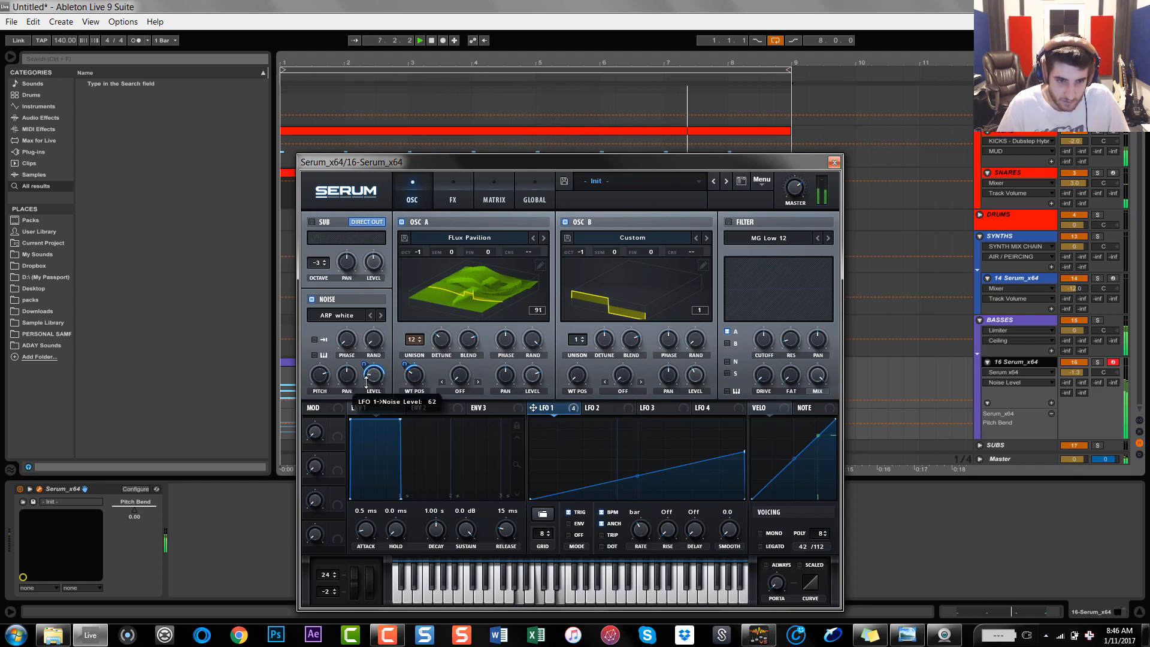
{"action": "left_click_drag", "start_coordinate": [372, 374], "coordinate": [364, 410]}
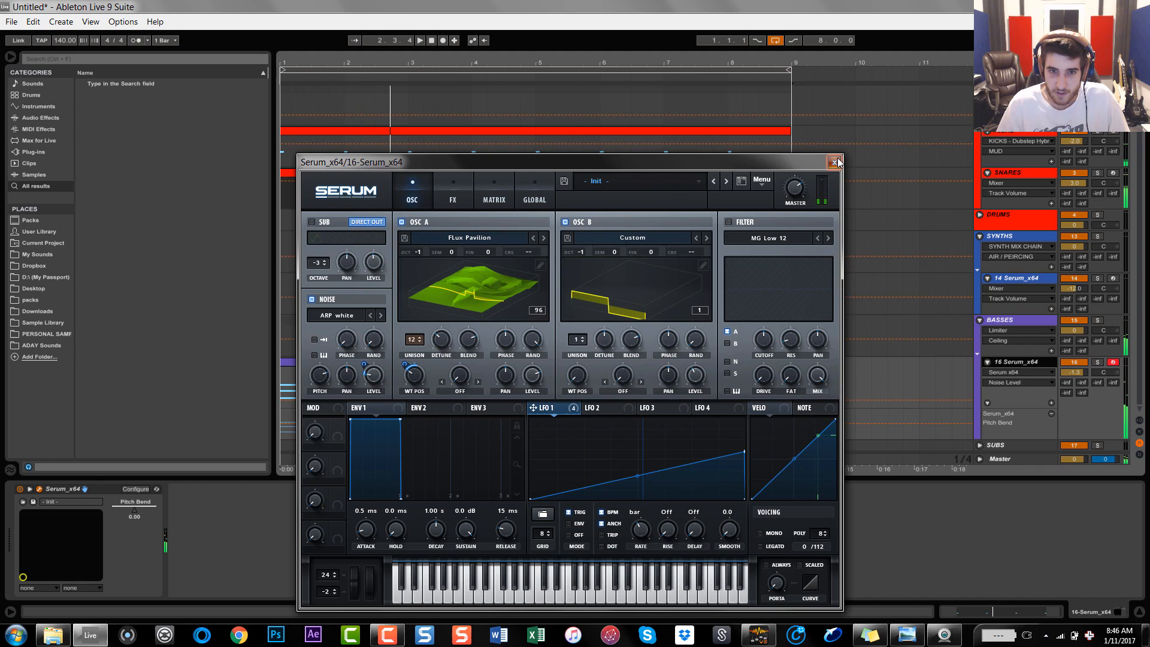
{"action": "left_click", "coordinate": [836, 161]}
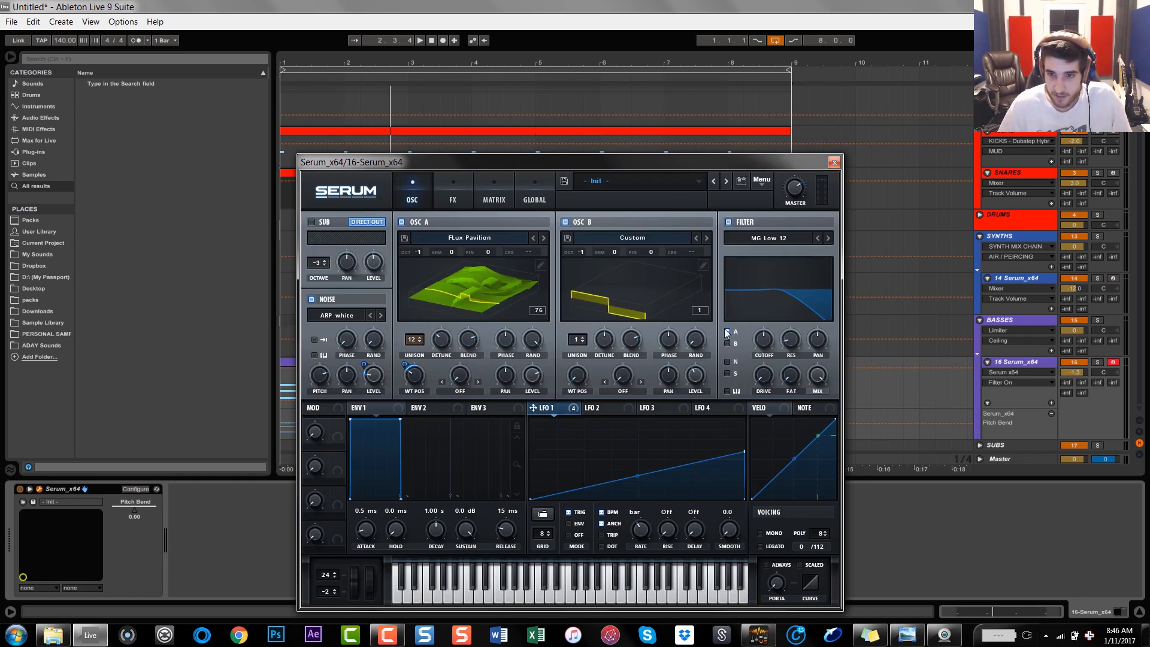
Set the filter type to MG Low 24 and link macro 1 (CUTOFF) to the filter cutoff
{"action": "left_click", "coordinate": [768, 237]}
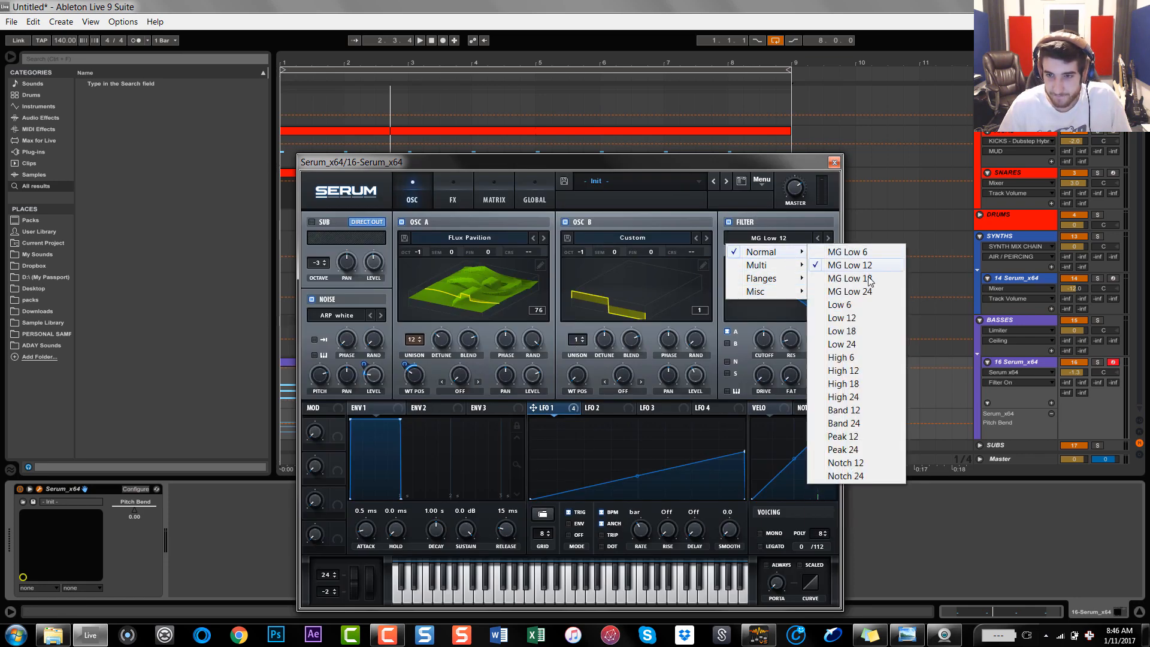
{"action": "left_click", "coordinate": [849, 291]}
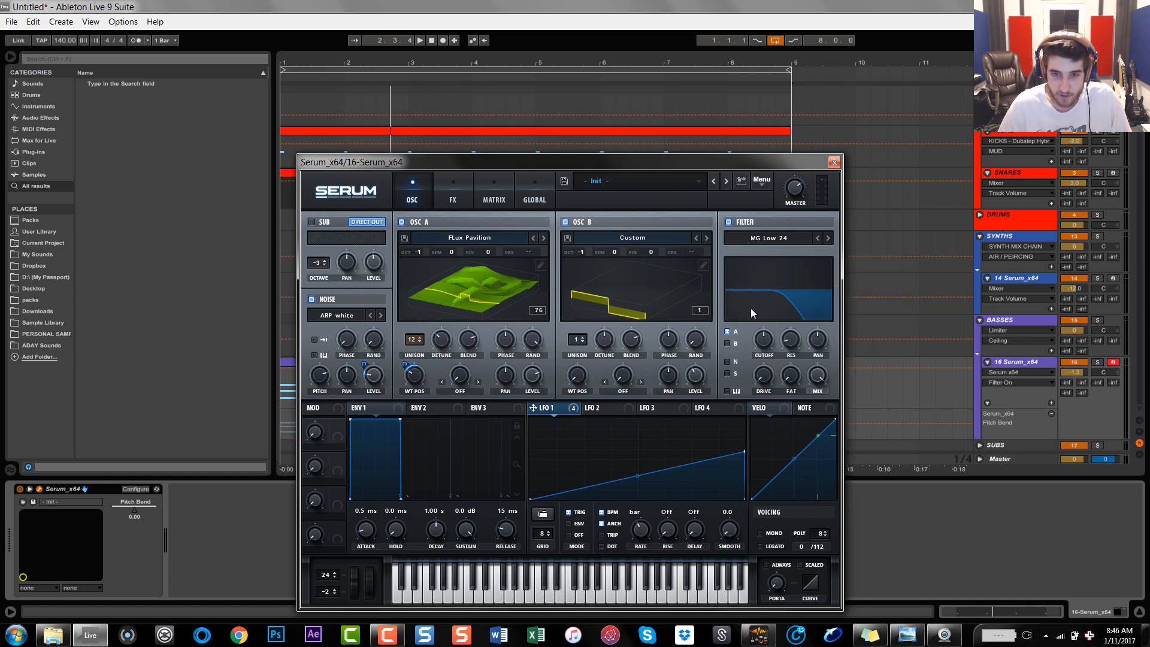
{"action": "mouse_move", "coordinate": [635, 279]}
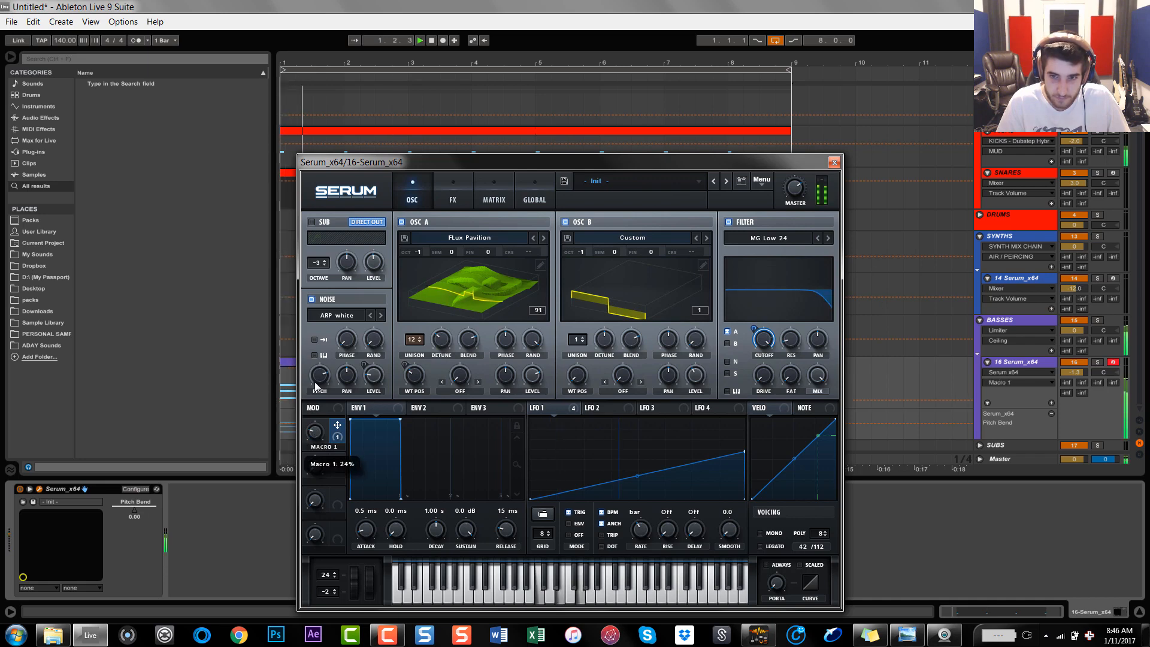
{"action": "left_click_drag", "start_coordinate": [315, 433], "coordinate": [315, 411]}
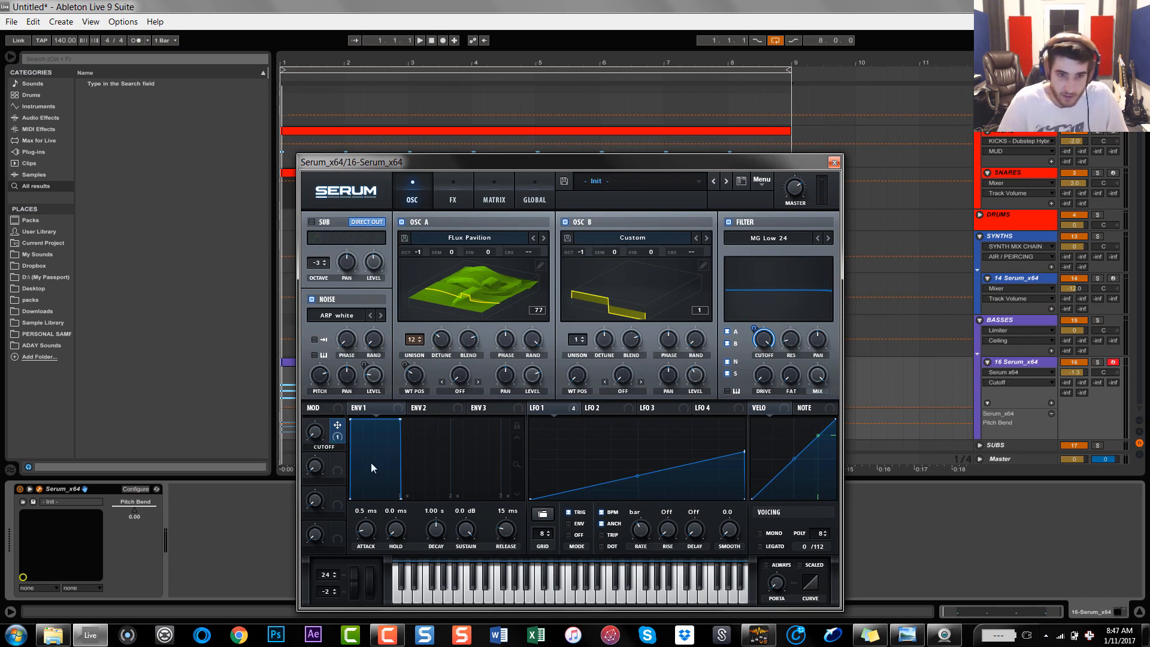
{"action": "left_click", "coordinate": [834, 162]}
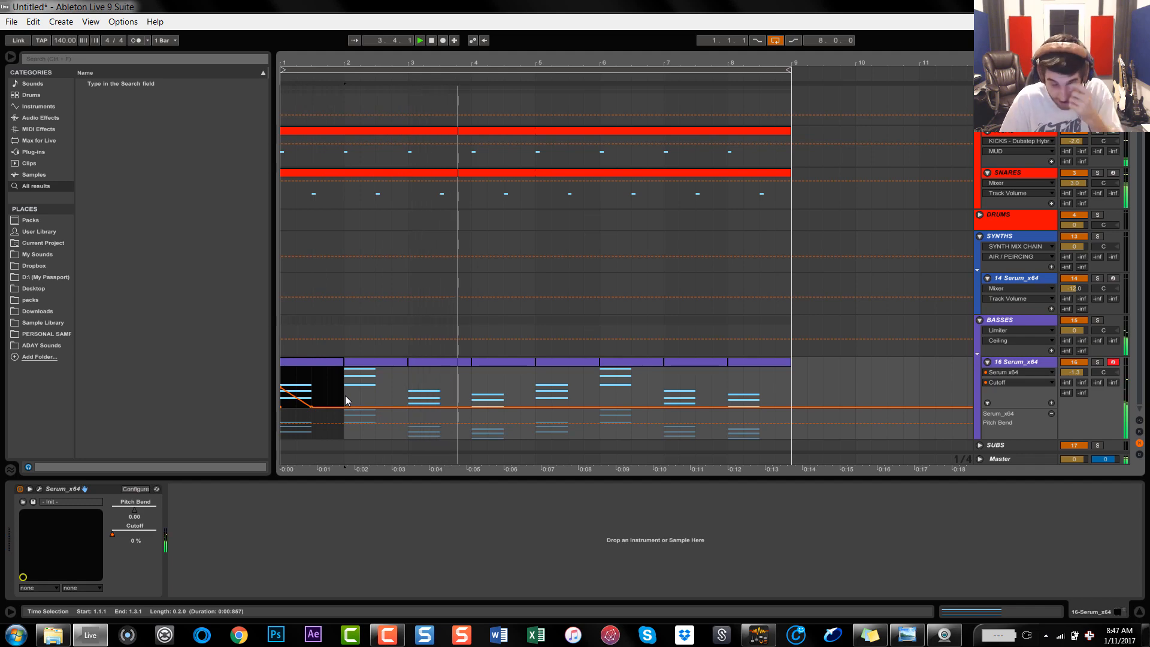
Add a breakpoint and draw a rising cutoff ramp on the chord clip's envelope
{"action": "left_click", "coordinate": [504, 388]}
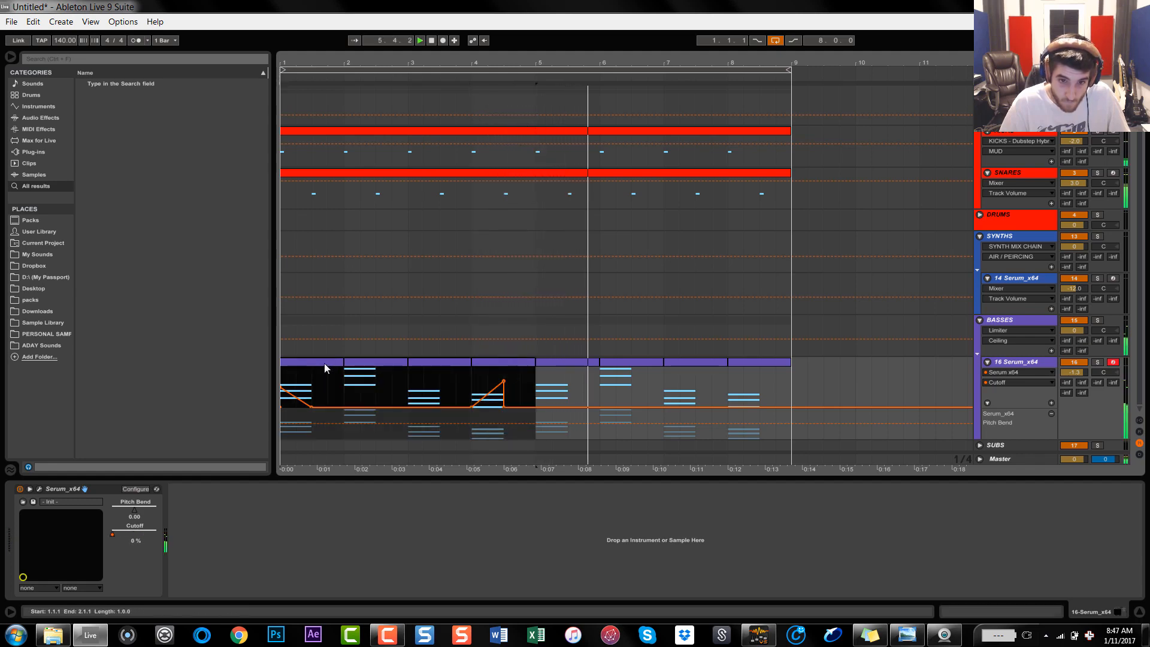
{"action": "left_click_drag", "start_coordinate": [538, 359], "coordinate": [660, 359]}
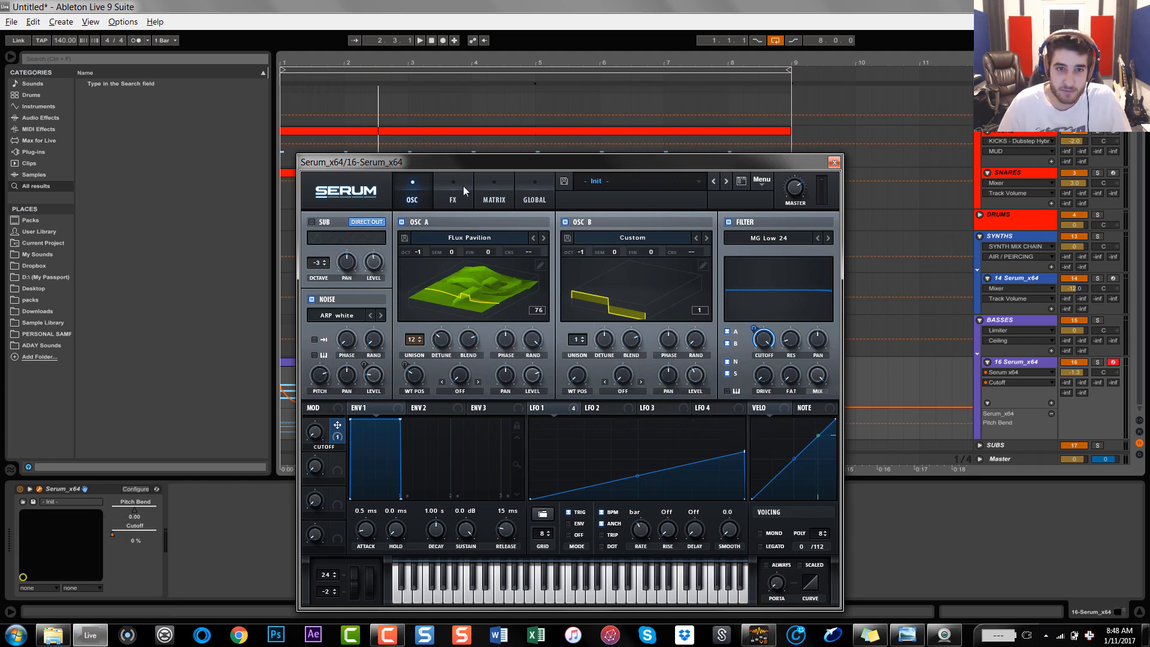
{"action": "left_click", "coordinate": [453, 189]}
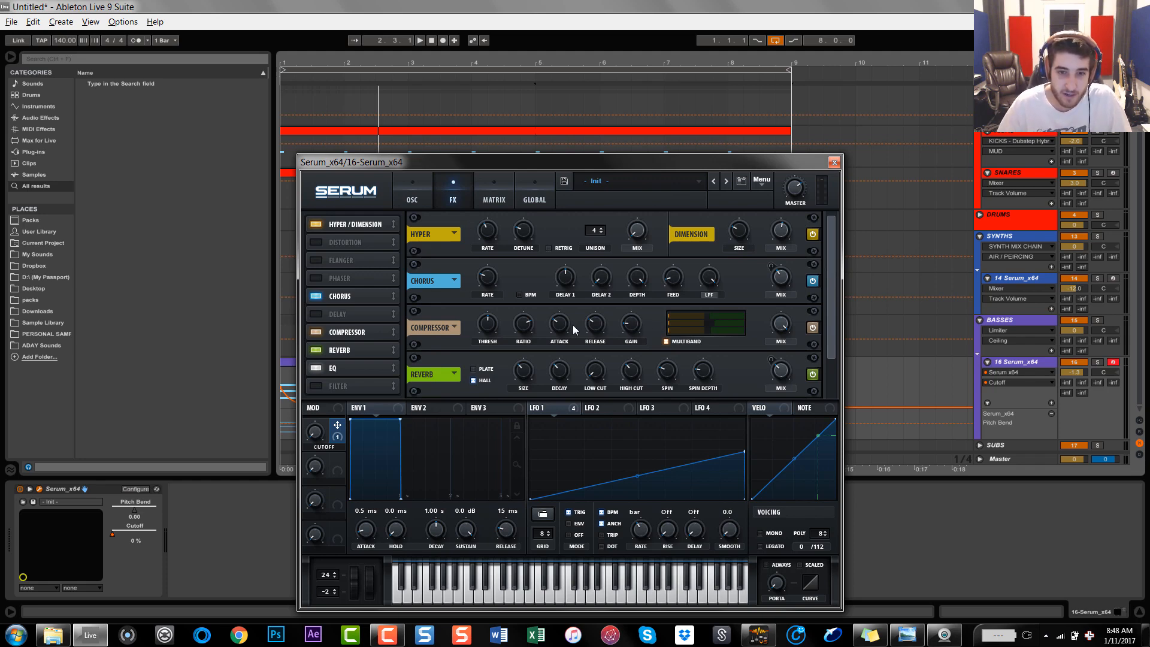
{"action": "left_click", "coordinate": [411, 188]}
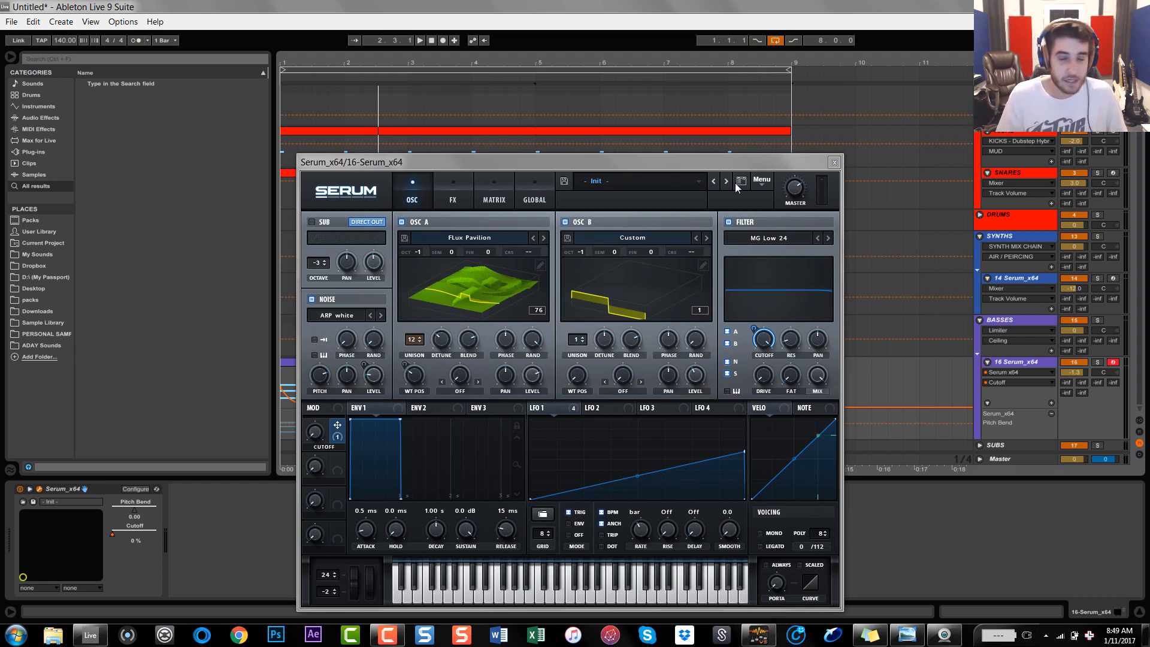
{"action": "mouse_move", "coordinate": [688, 14]}
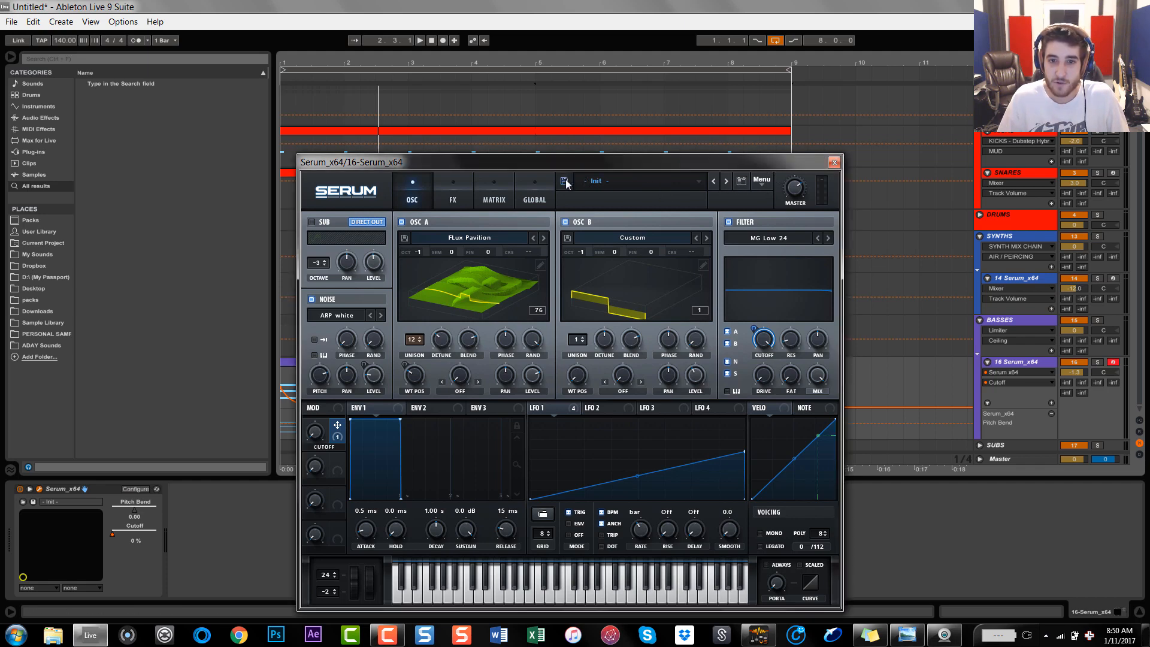
Open Serum's Save Preset dialog for the current Init patch
{"action": "left_click", "coordinate": [563, 181]}
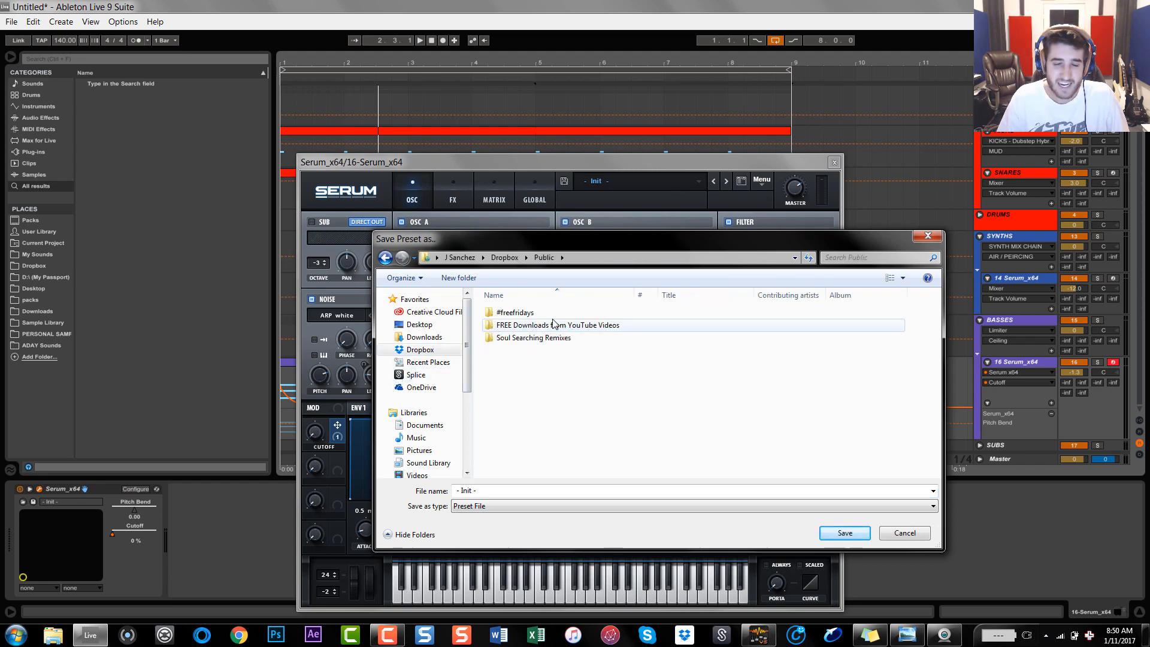
{"action": "mouse_move", "coordinate": [557, 324]}
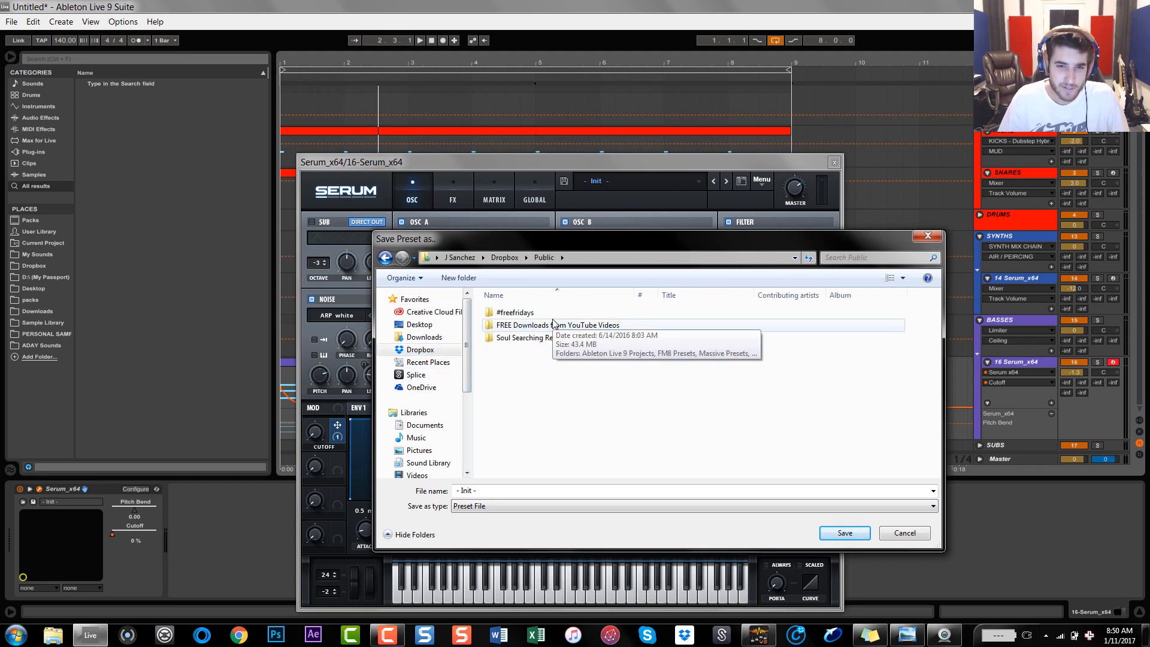
Navigate into FREE Downloads from YouTube Videos > Serum Presets > Artists in Serum Series
{"action": "double_click", "coordinate": [553, 325]}
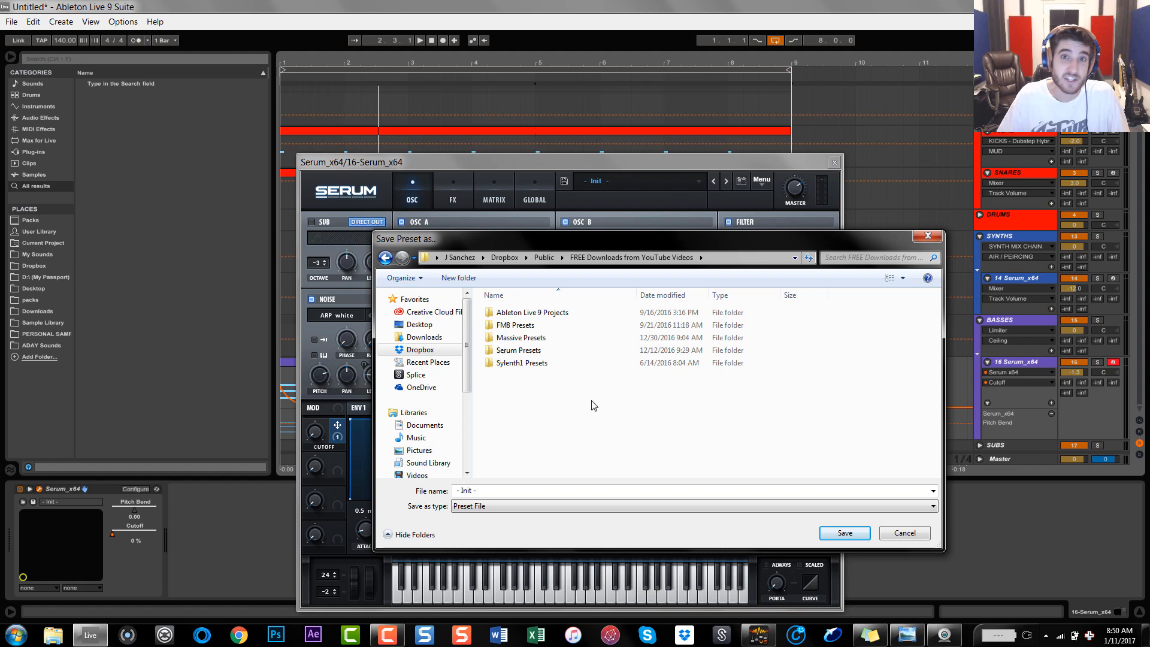
{"action": "mouse_move", "coordinate": [577, 382]}
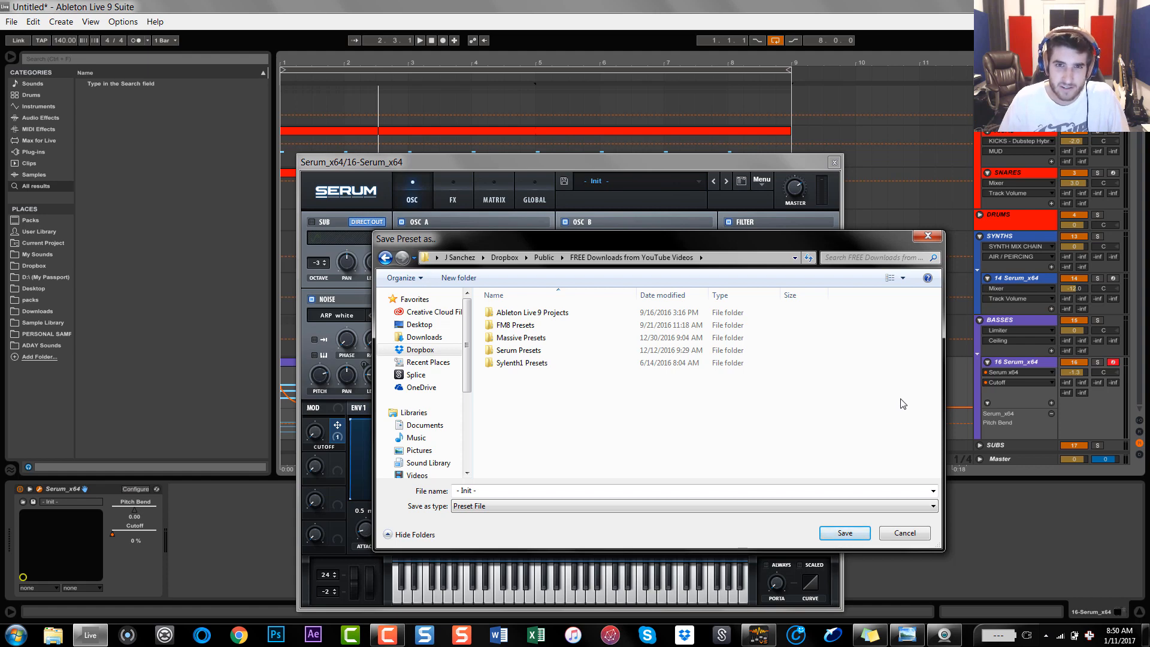
{"action": "mouse_move", "coordinate": [504, 479]}
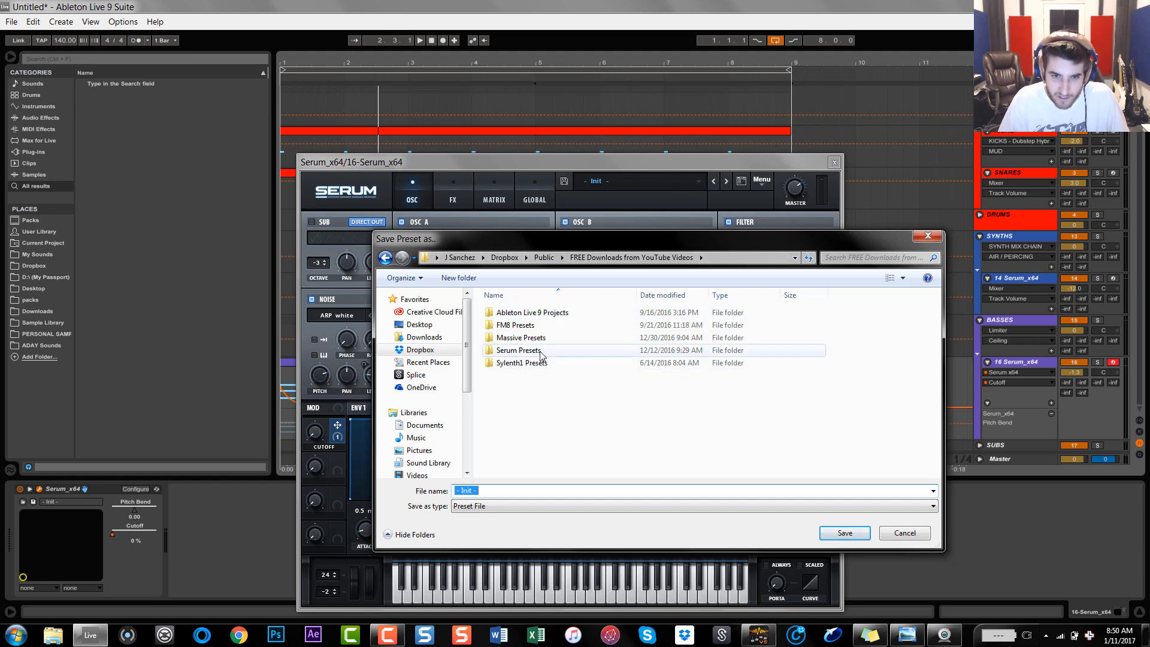
{"action": "double_click", "coordinate": [519, 349]}
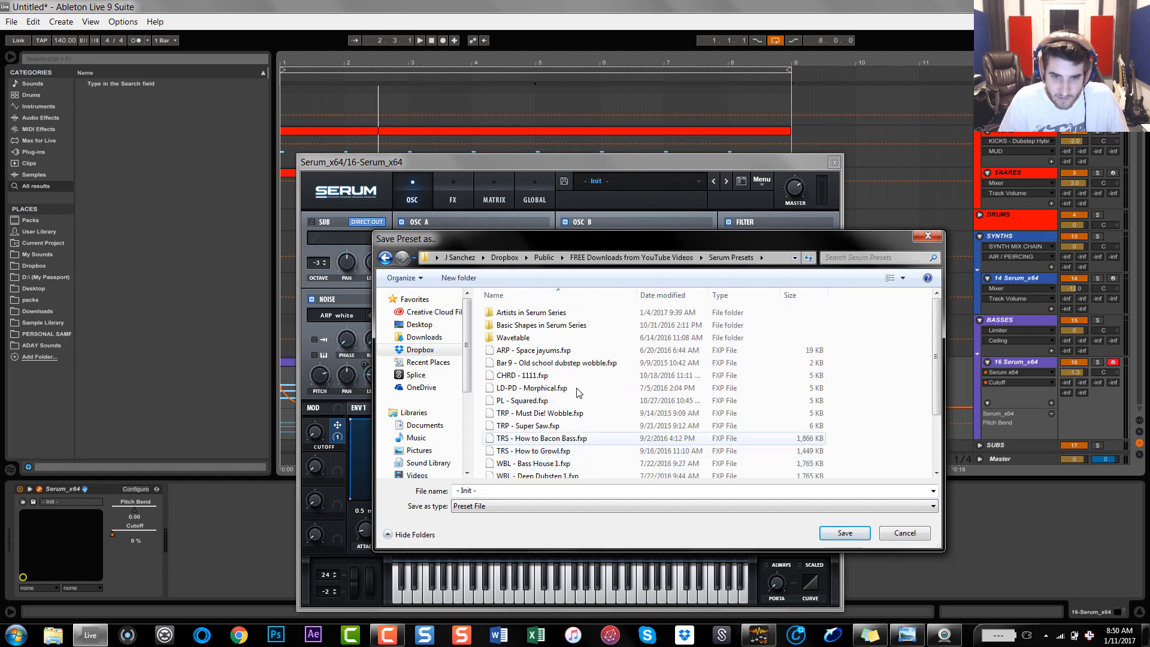
{"action": "left_click", "coordinate": [529, 311]}
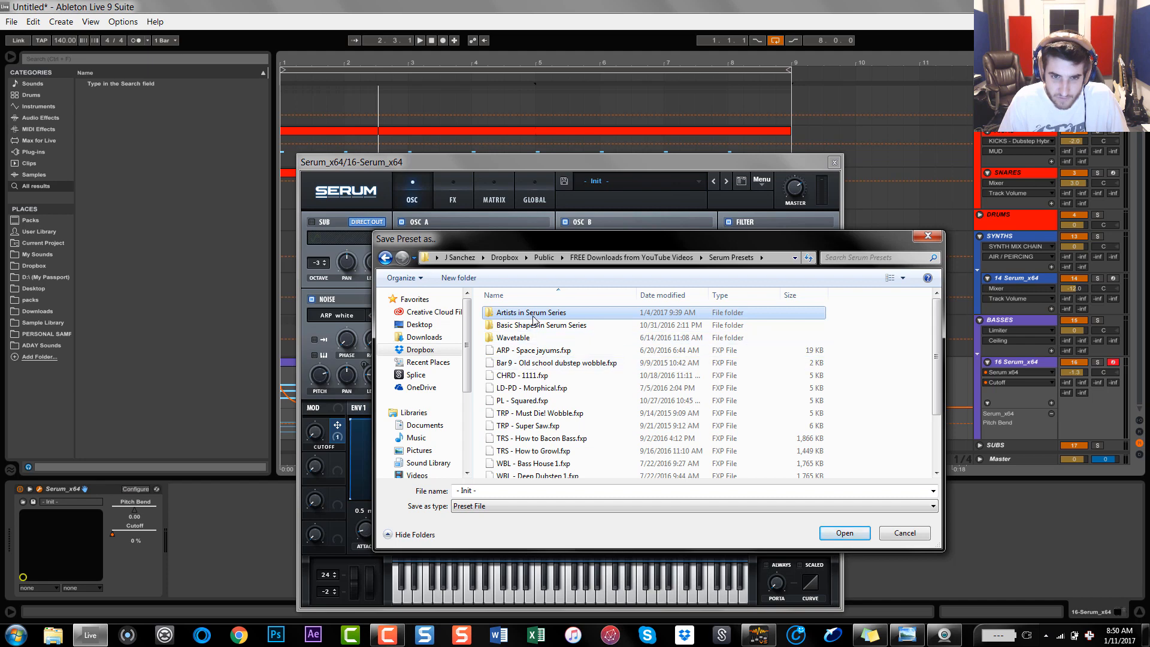
{"action": "left_click", "coordinate": [513, 338]}
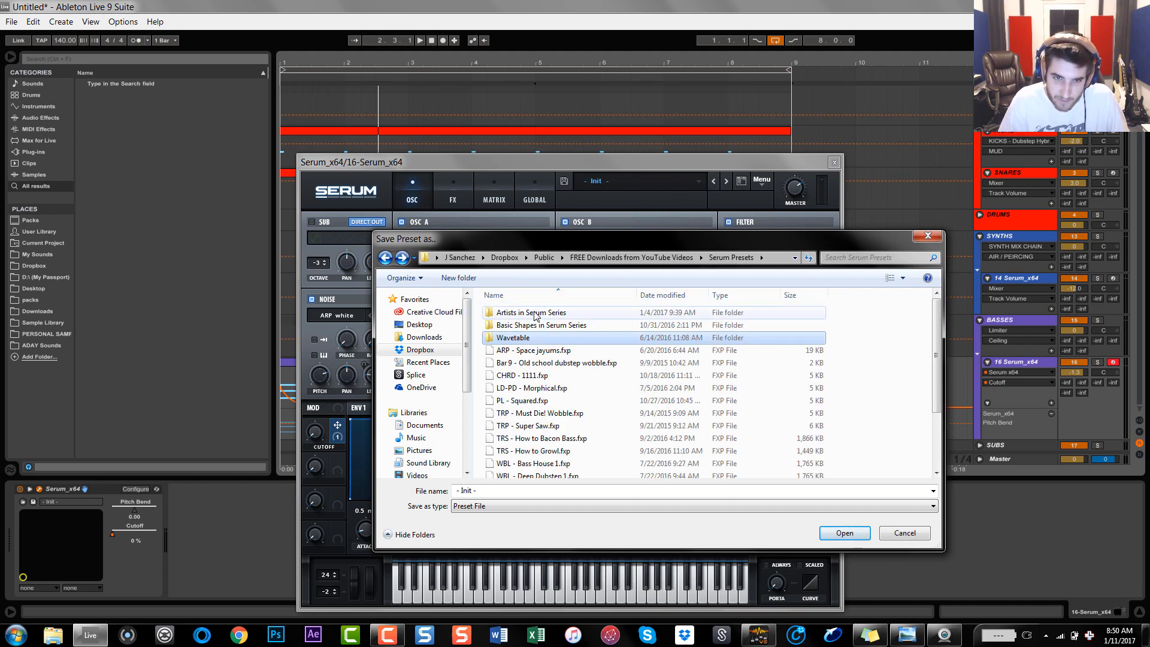
{"action": "double_click", "coordinate": [532, 311]}
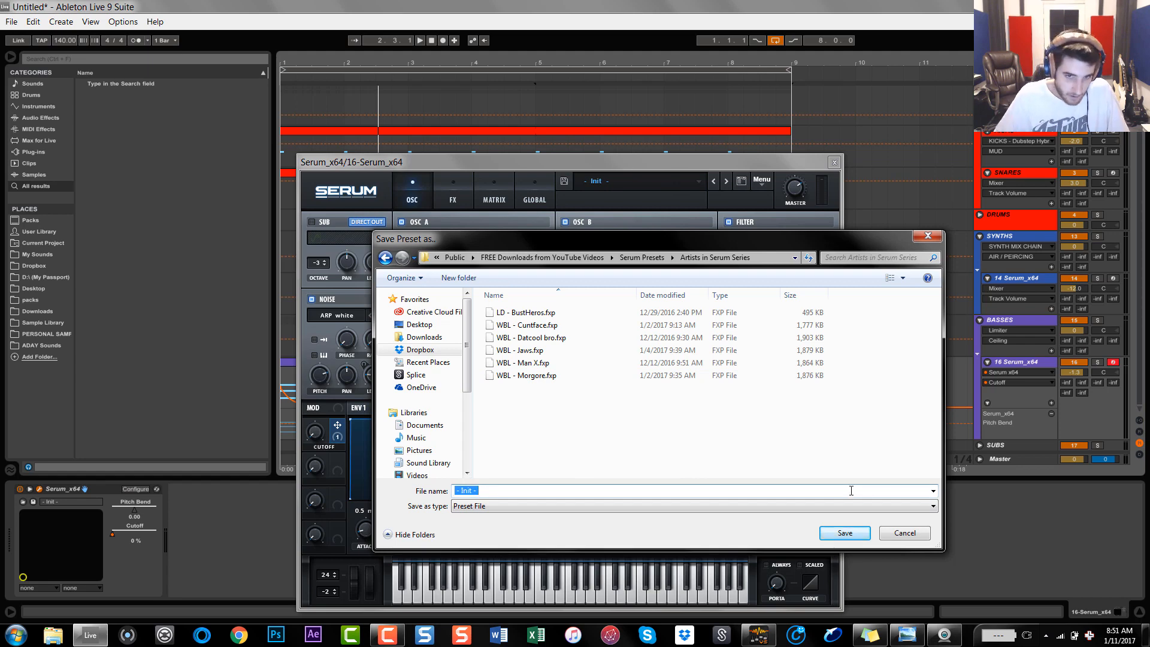
Name the preset 'CHRD - FLux Compacitor' and save it
{"action": "type", "text": "CHRD -"}
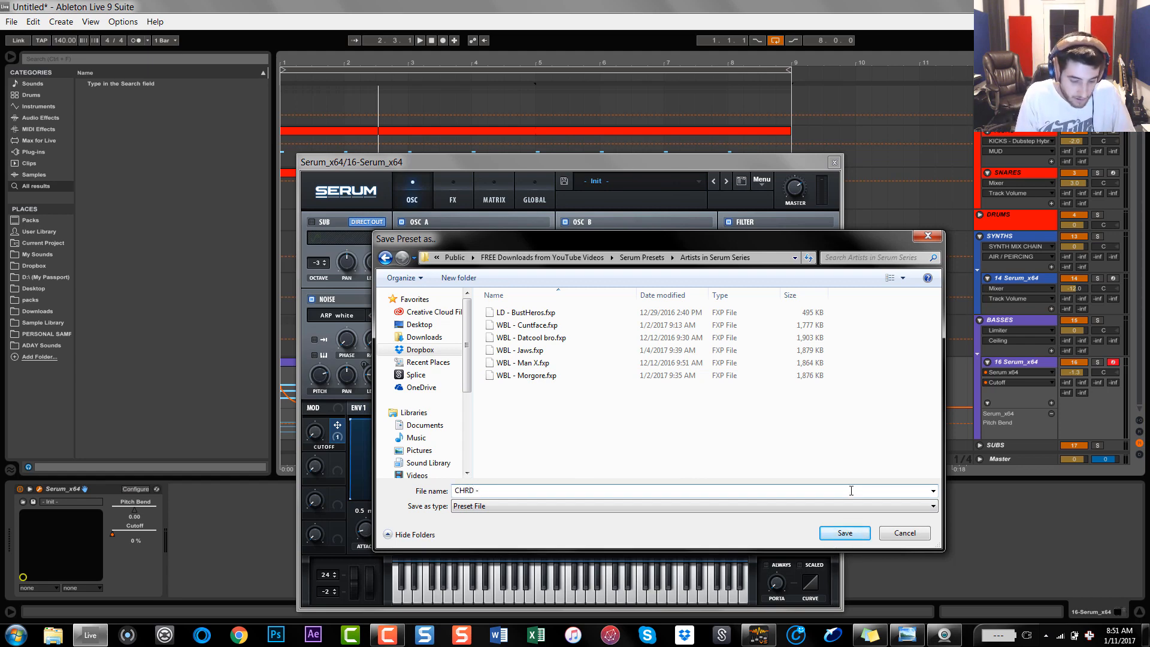
{"action": "type", "text": "FLux Compac"}
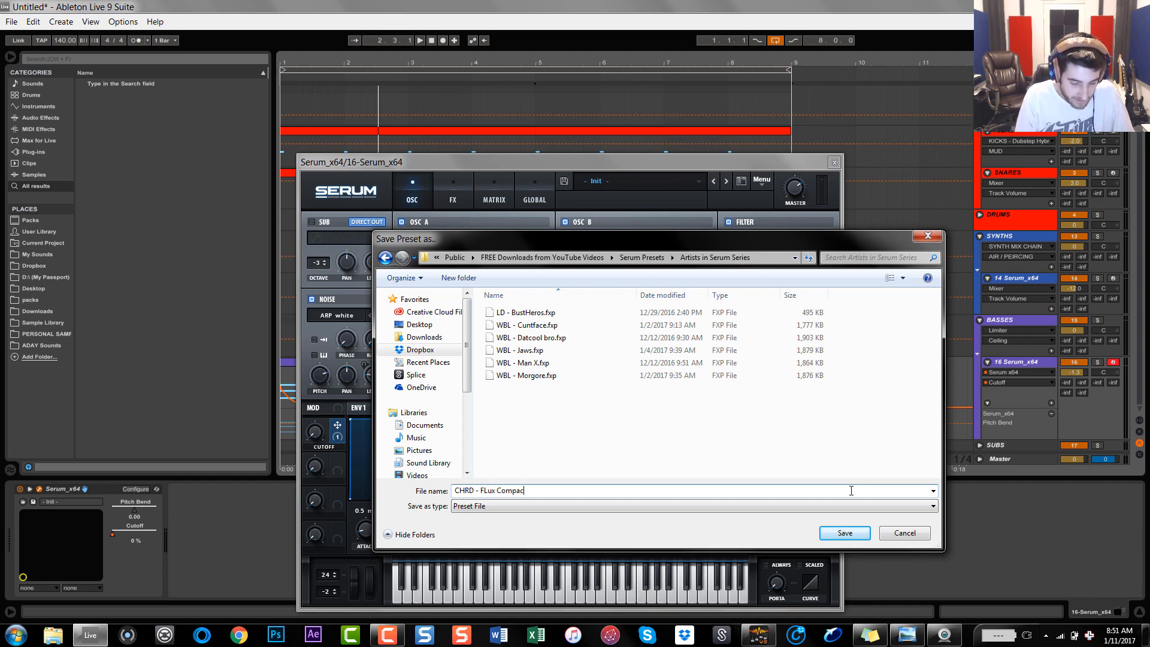
{"action": "type", "text": "itor"}
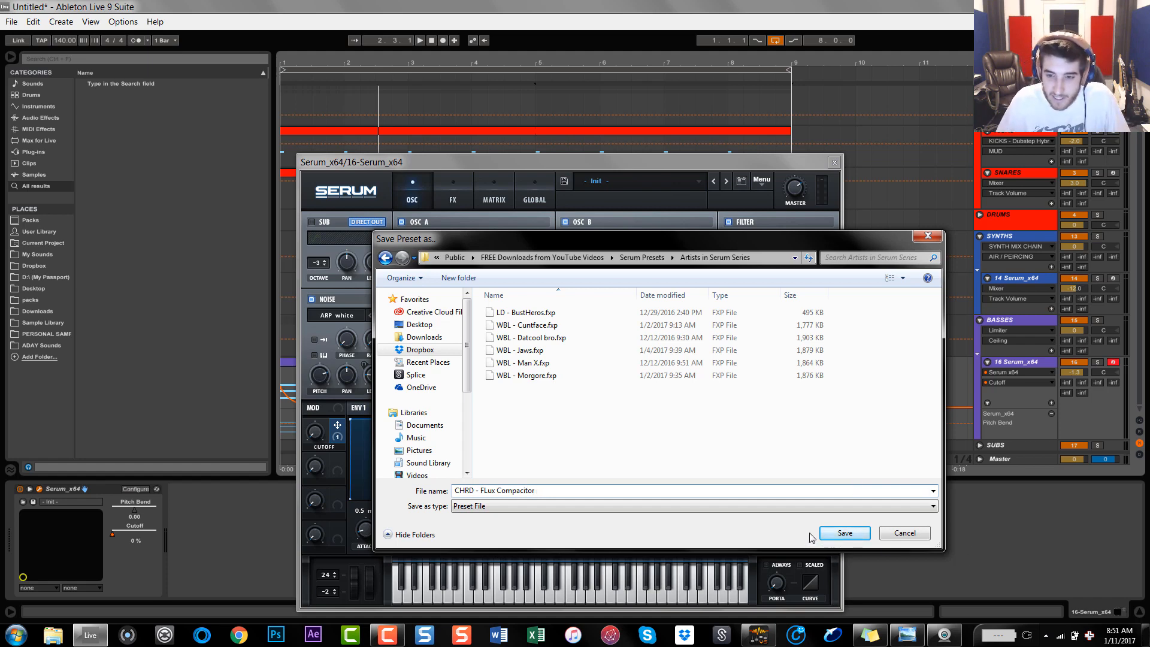
{"action": "left_click", "coordinate": [843, 532]}
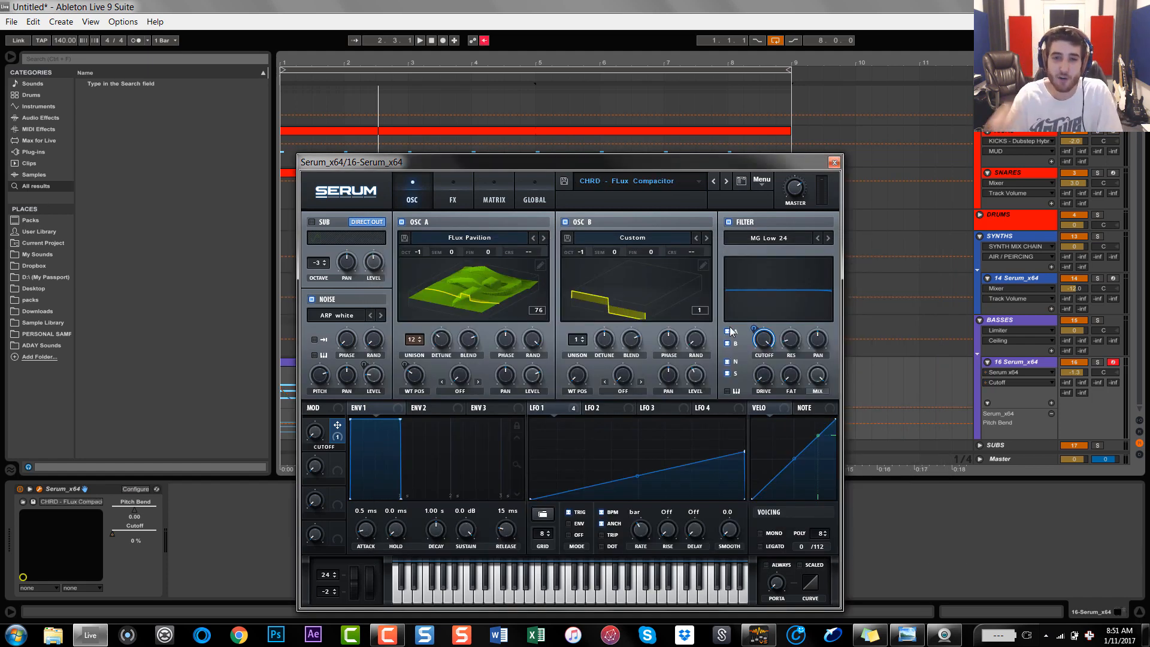
{"action": "mouse_move", "coordinate": [733, 345]}
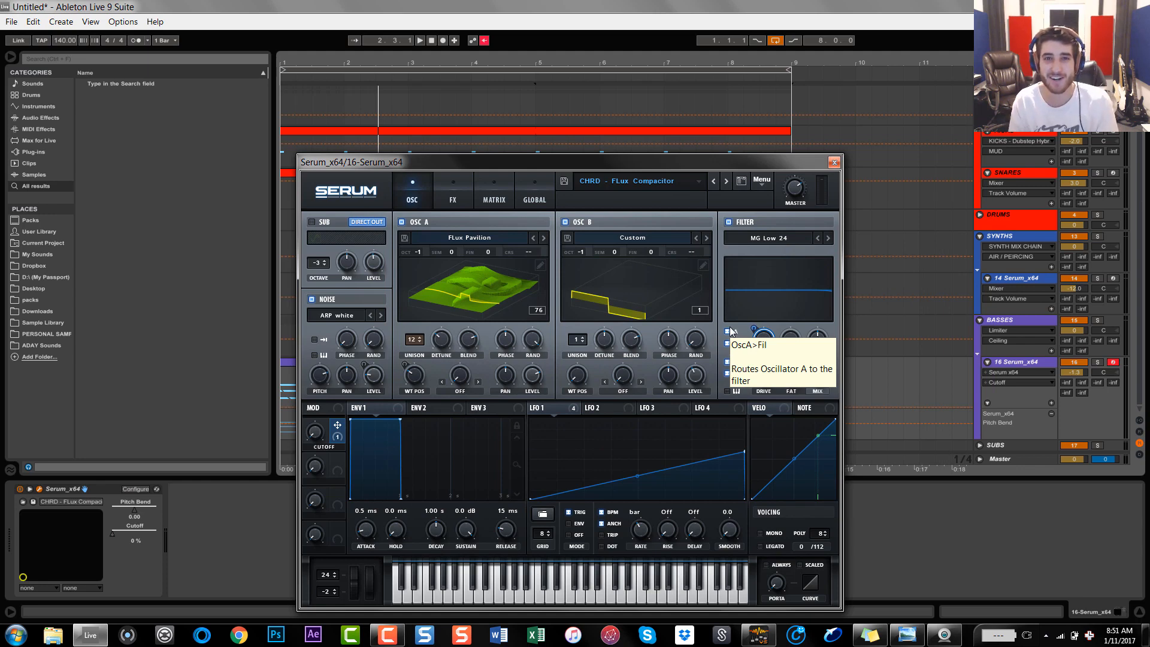
{"action": "mouse_move", "coordinate": [730, 315]}
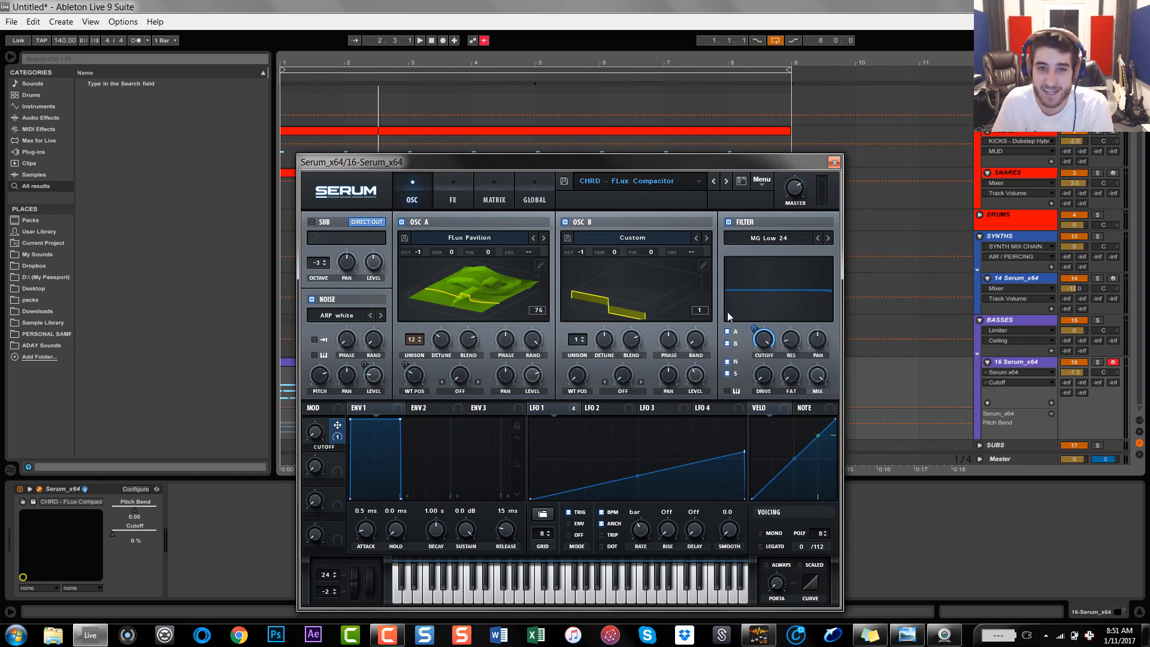
{"action": "mouse_move", "coordinate": [668, 188]}
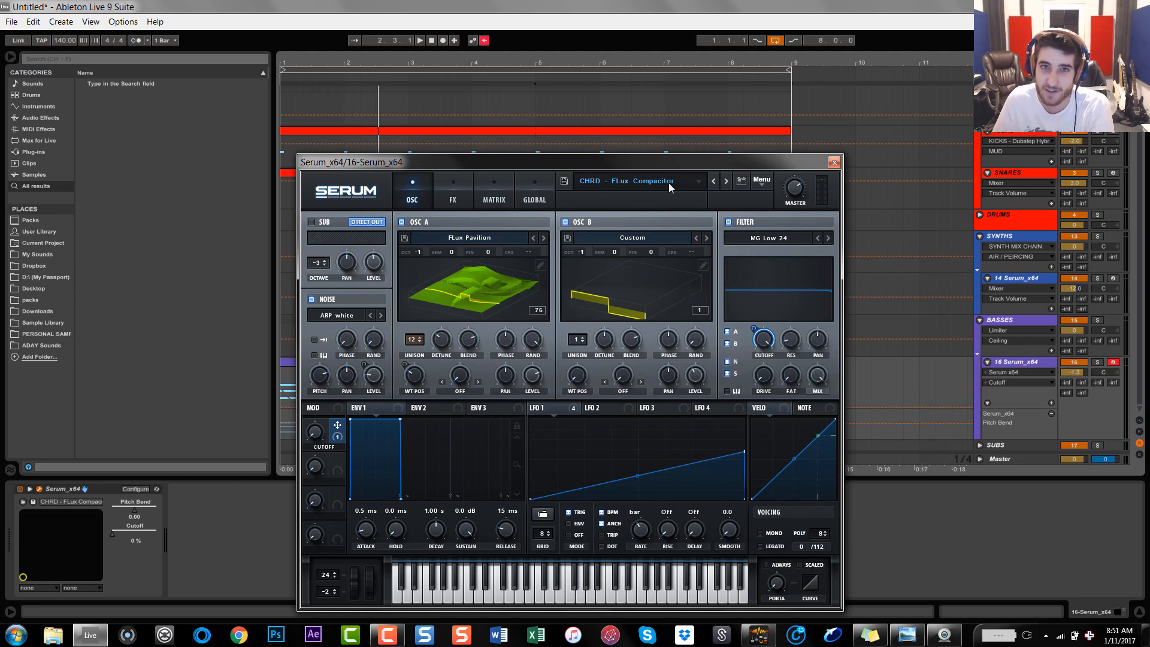